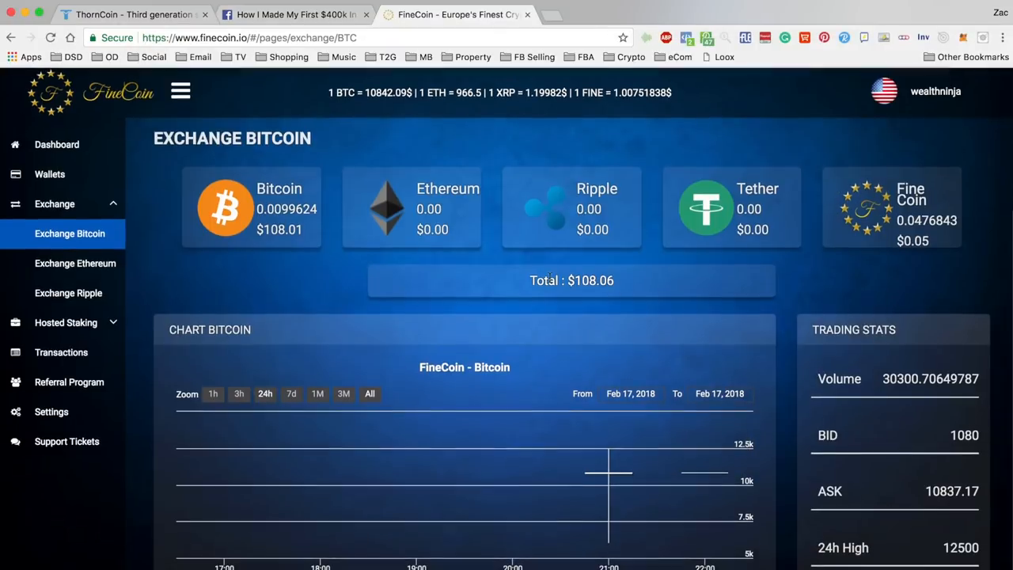
# Step: Scroll through the FineCoin Bitcoin exchange page to find the Sell Orders table
pyautogui.scroll(-3)
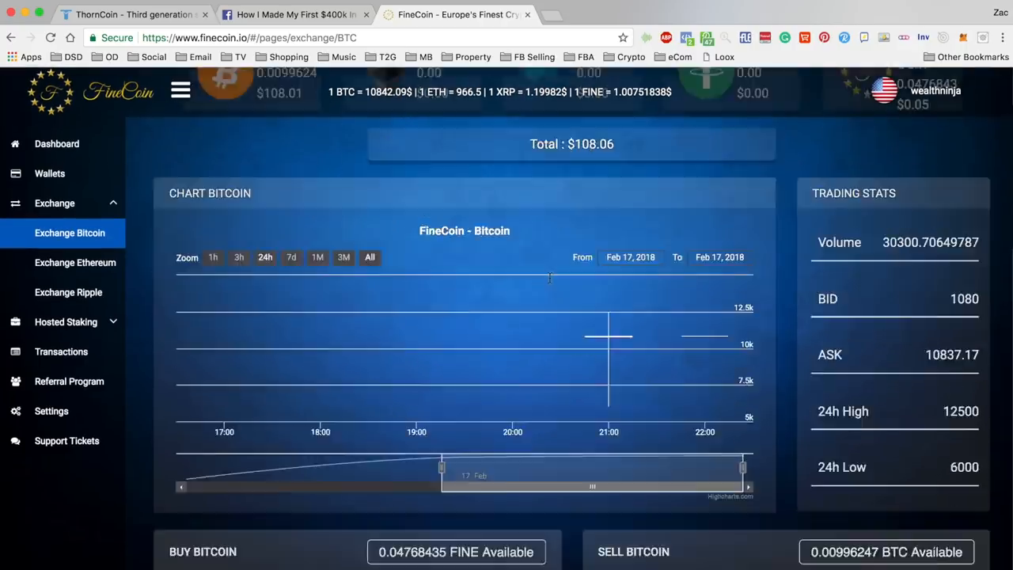
pyautogui.scroll(-3)
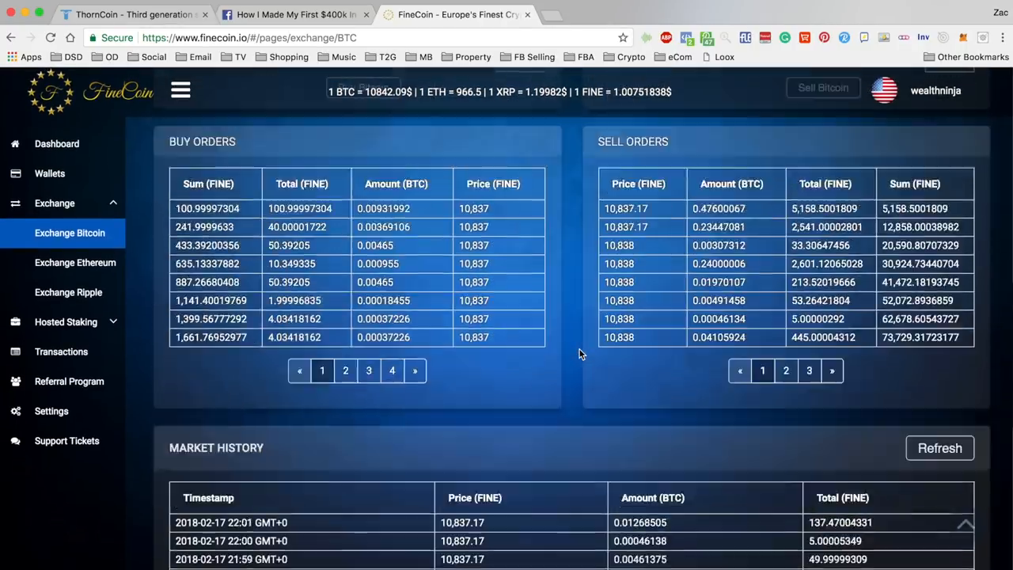
pyautogui.click(69, 233)
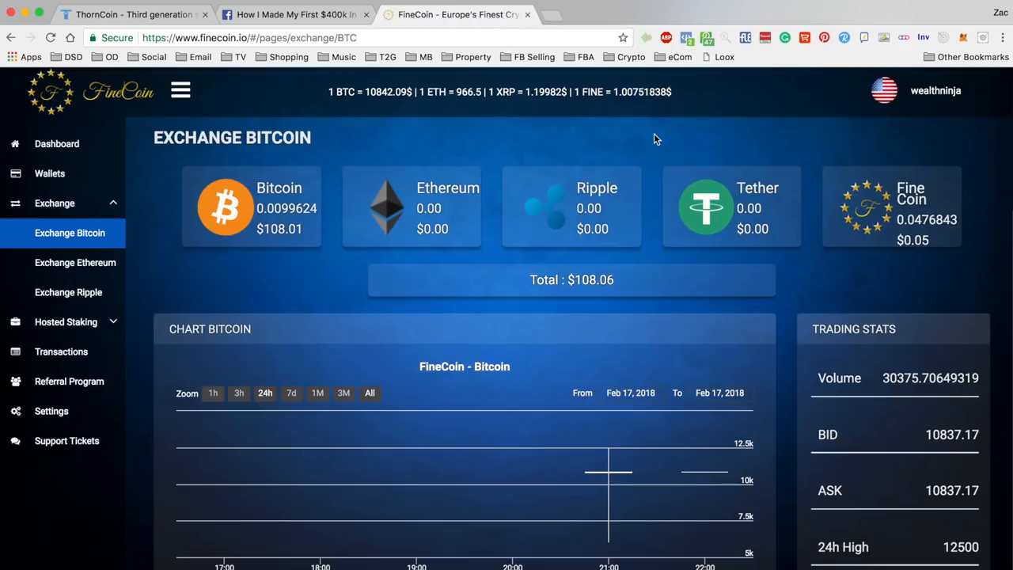
pyautogui.scroll(-3)
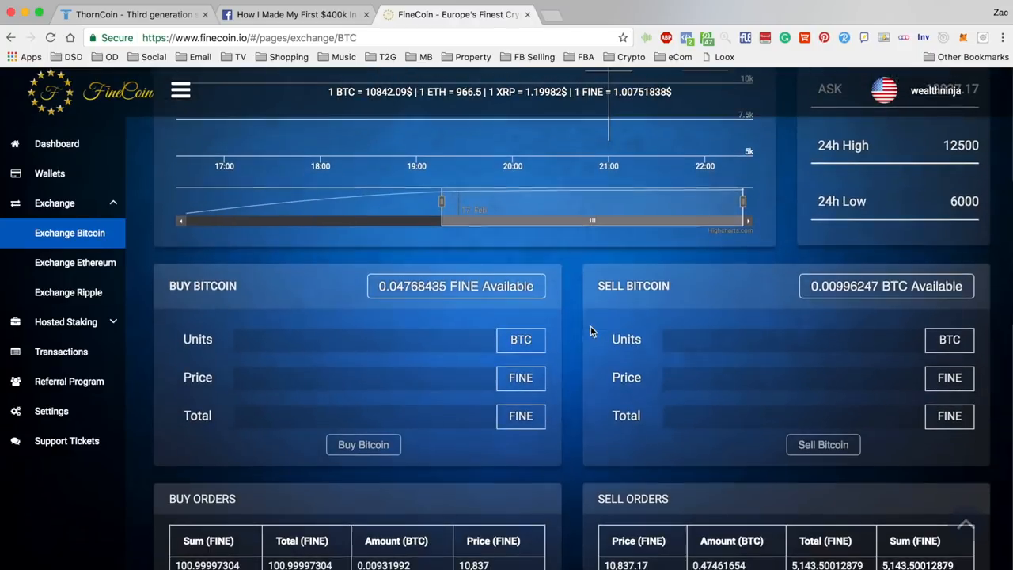
pyautogui.scroll(-3)
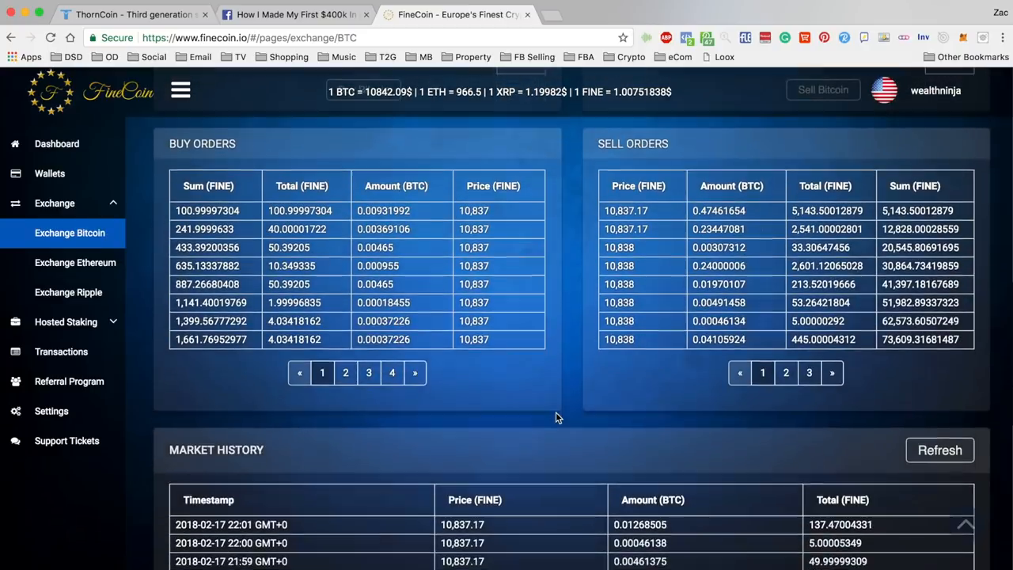
pyautogui.click(414, 373)
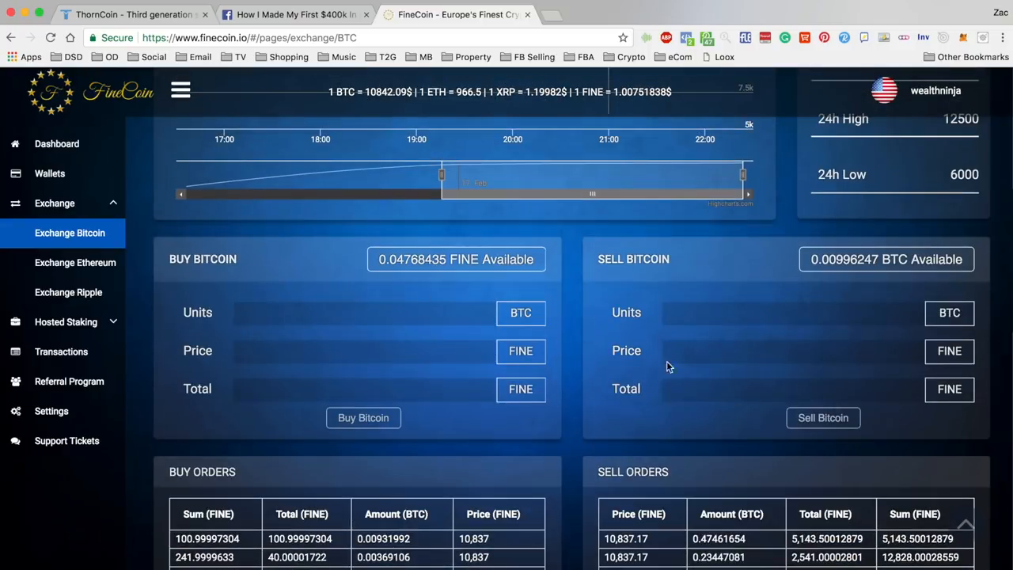
pyautogui.scroll(-3)
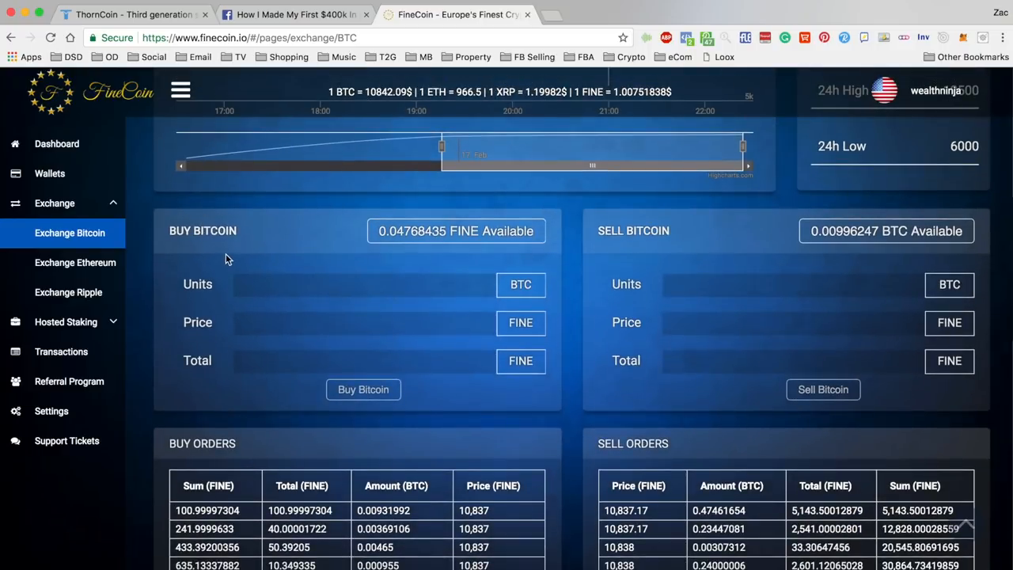
pyautogui.scroll(-3)
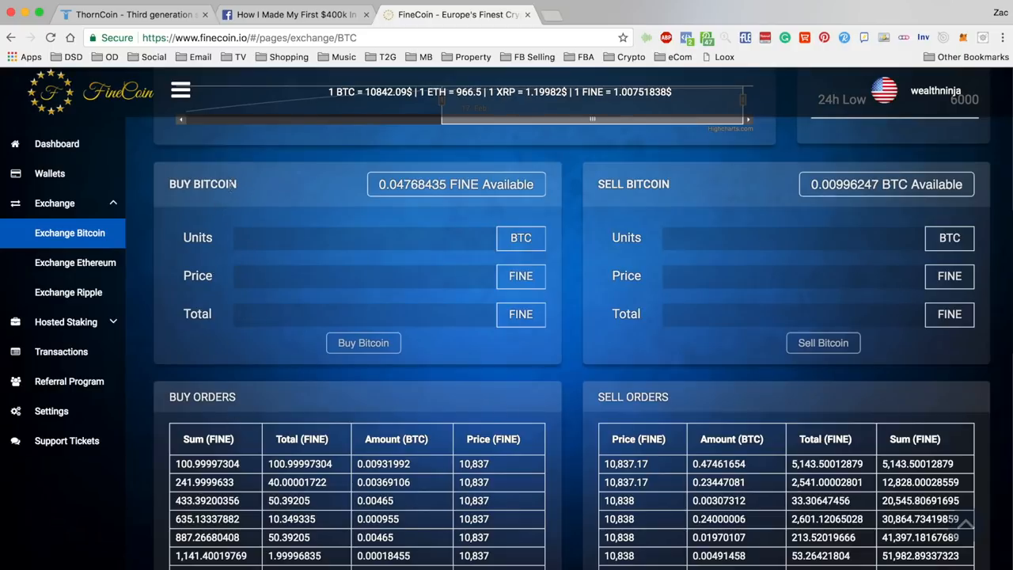
pyautogui.moveTo(253, 184)
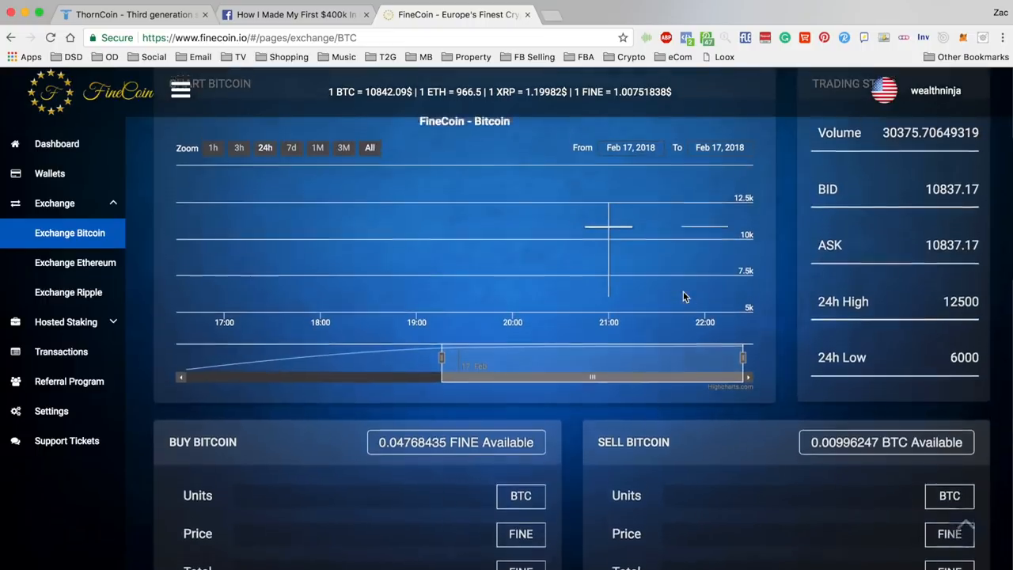
pyautogui.scroll(-3)
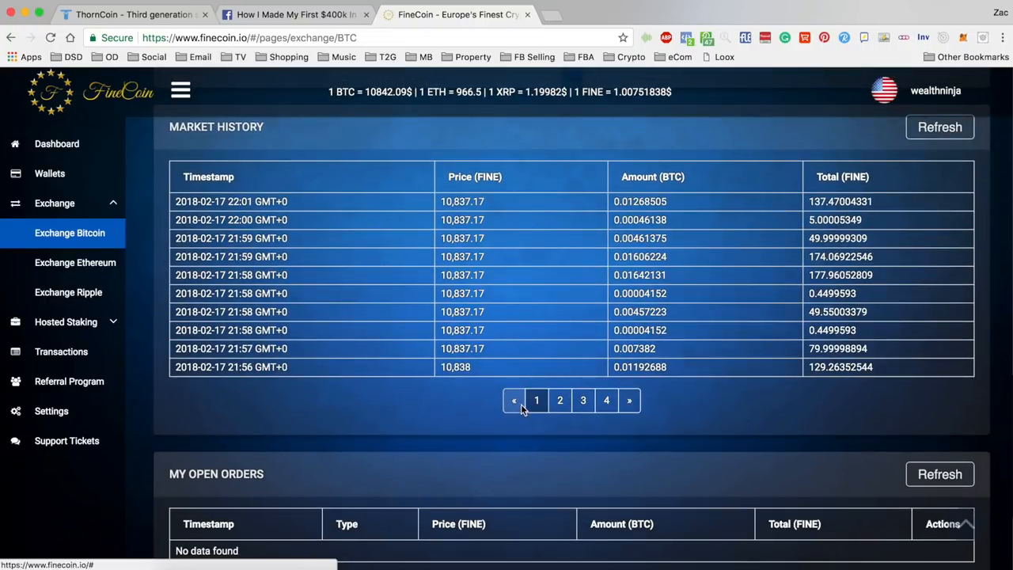
pyautogui.scroll(-3)
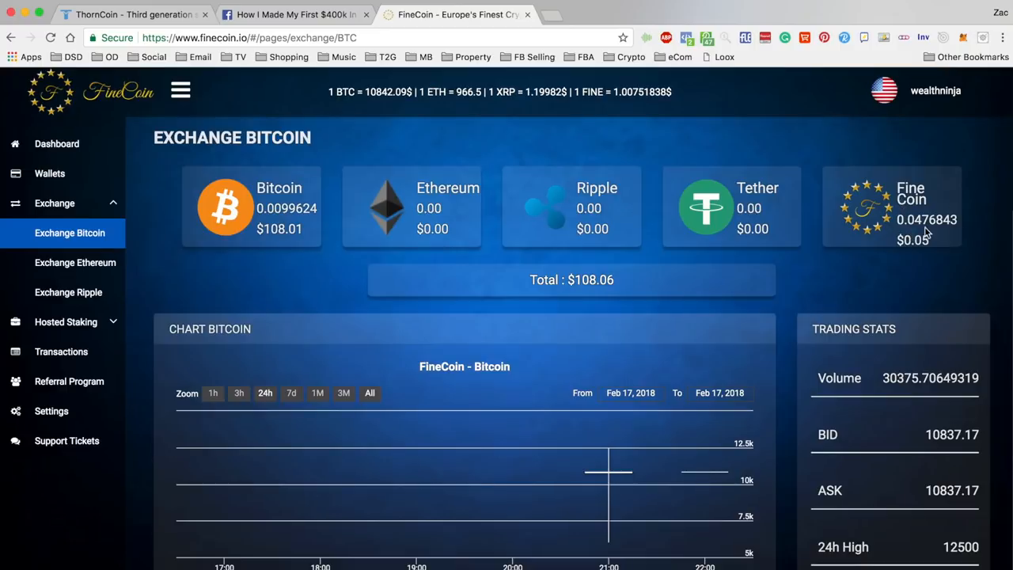
pyautogui.scroll(-3)
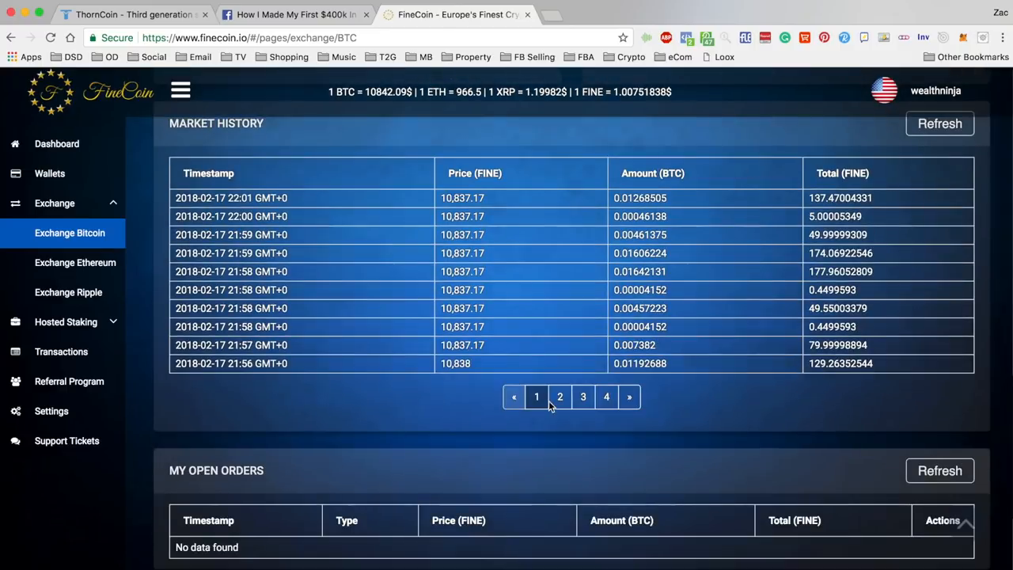
pyautogui.scroll(3)
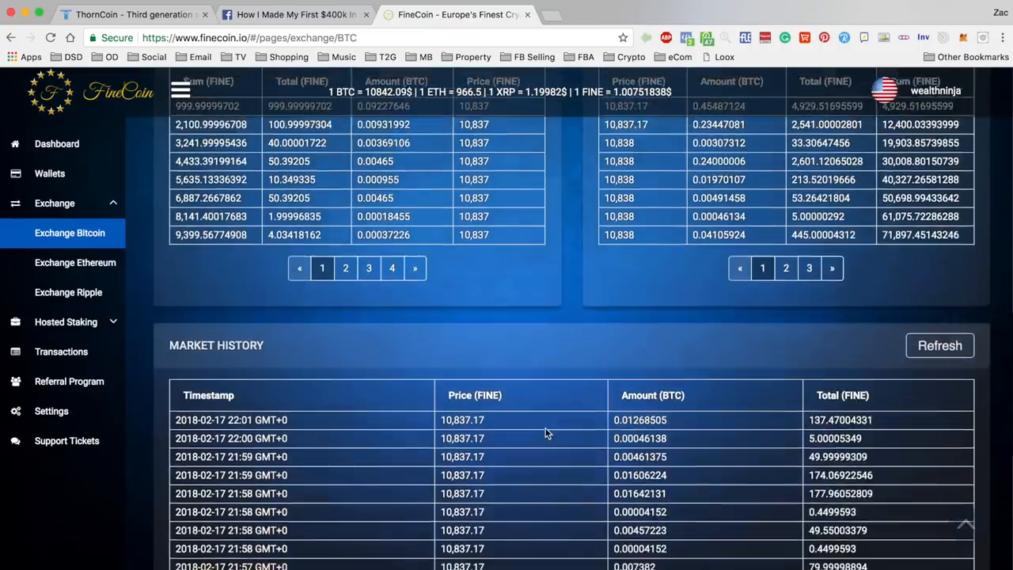
pyautogui.scroll(3)
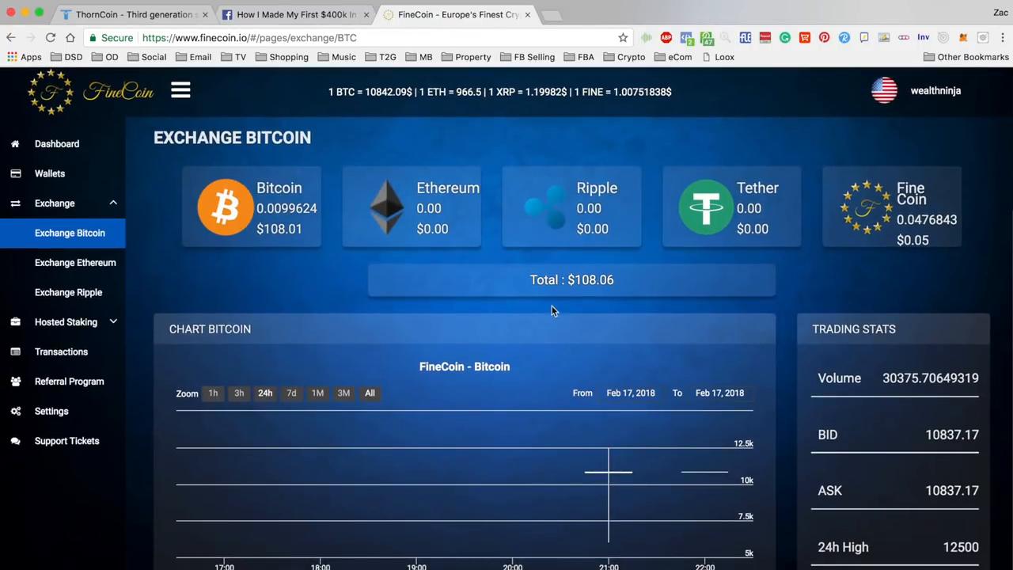
pyautogui.moveTo(578, 322)
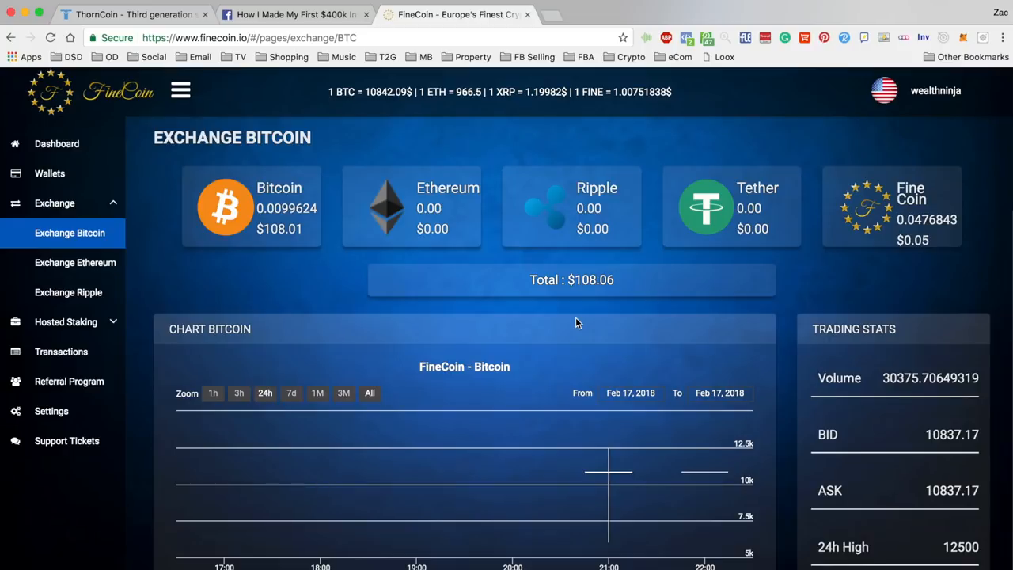
pyautogui.moveTo(558, 315)
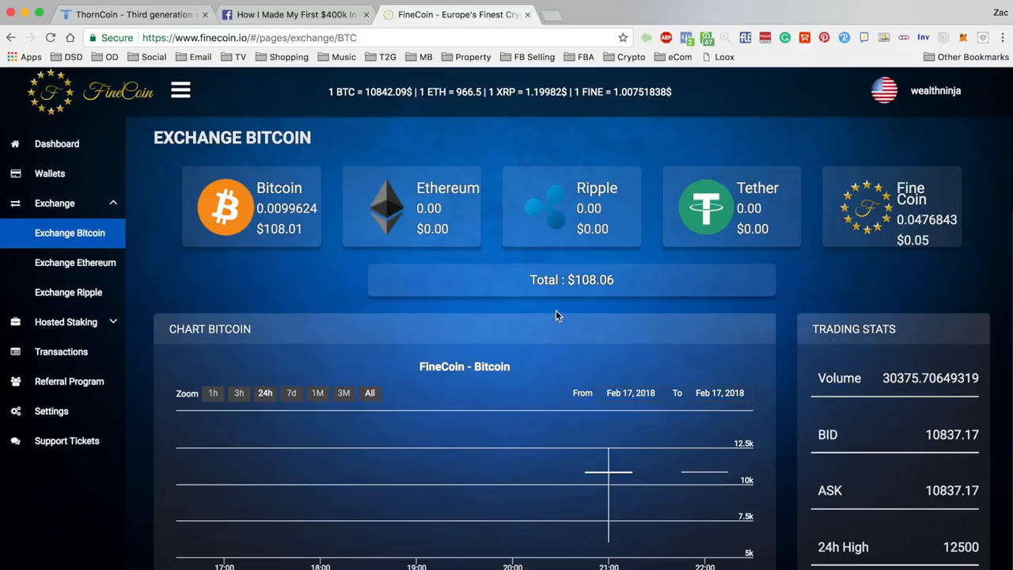
pyautogui.moveTo(566, 315)
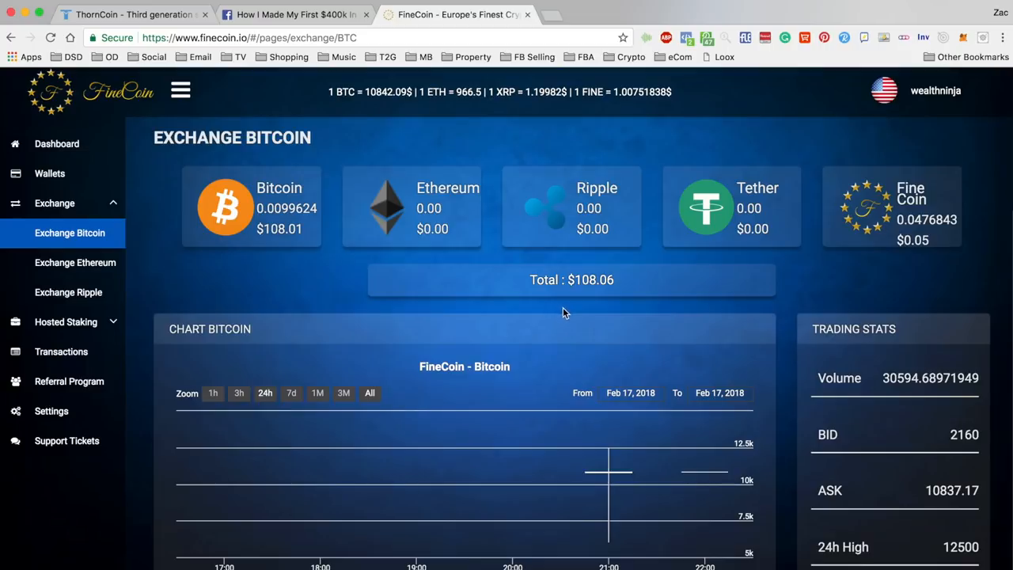
pyautogui.moveTo(577, 311)
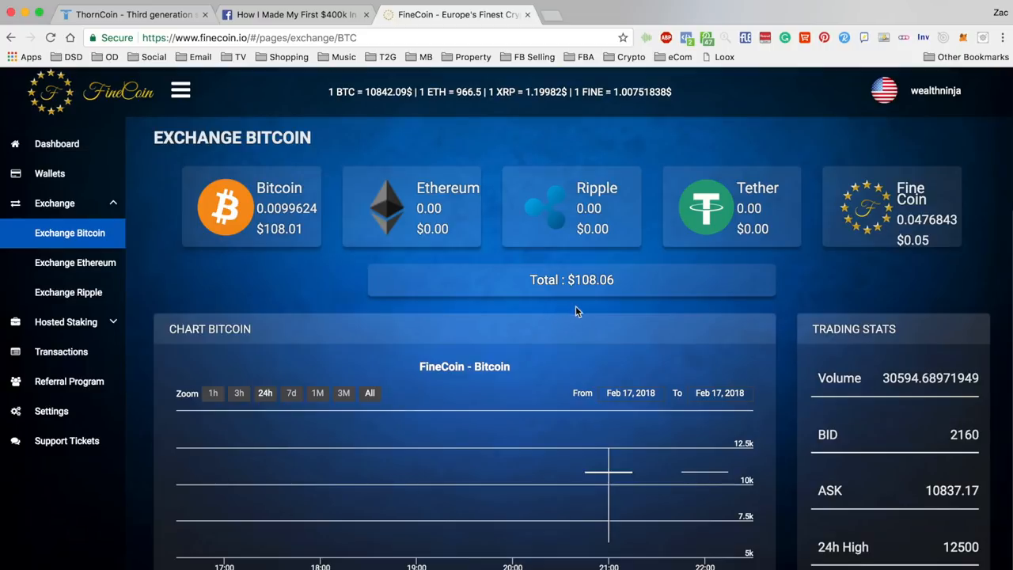
pyautogui.scroll(-3)
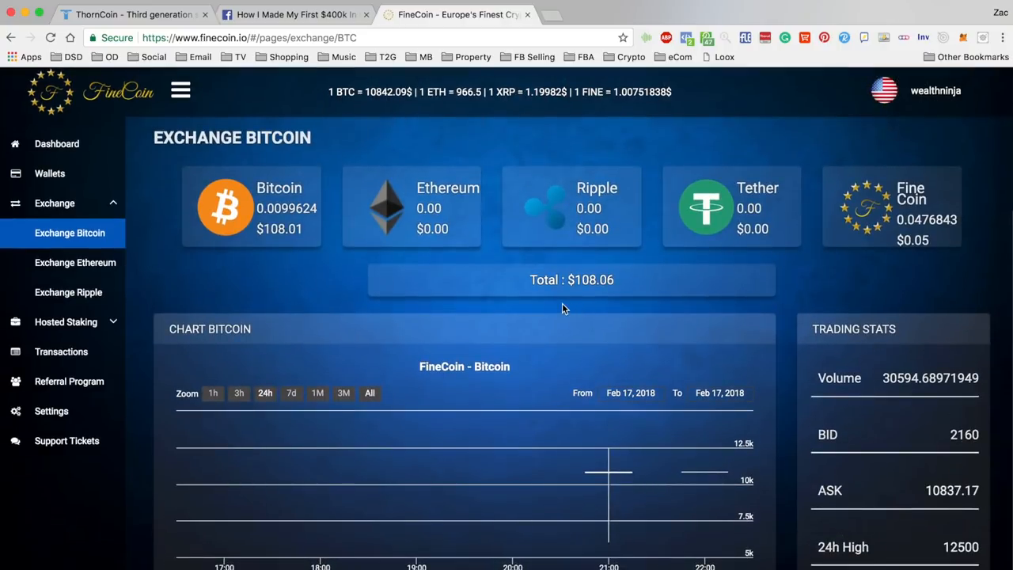
pyautogui.moveTo(630, 138)
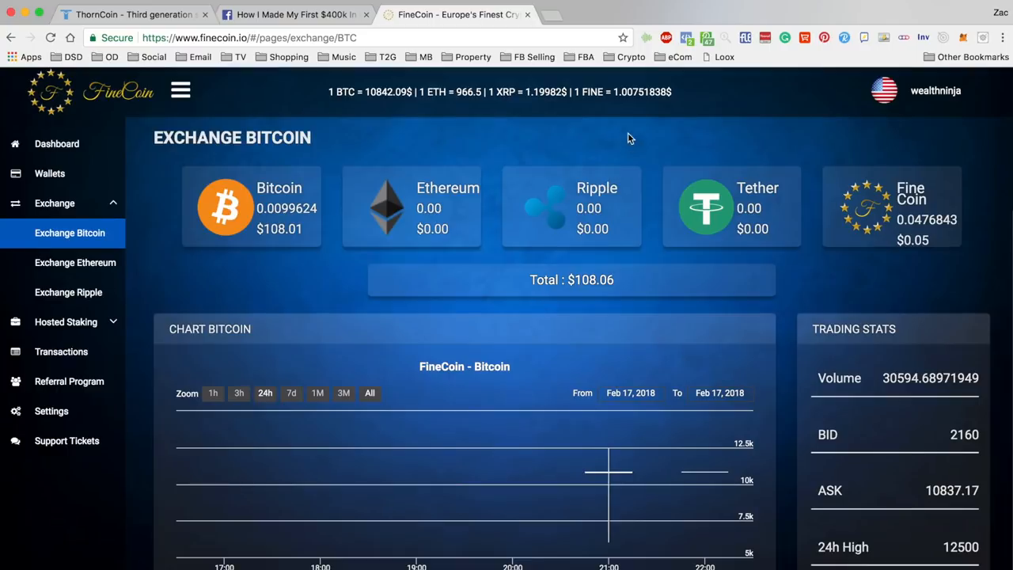
pyautogui.moveTo(657, 142)
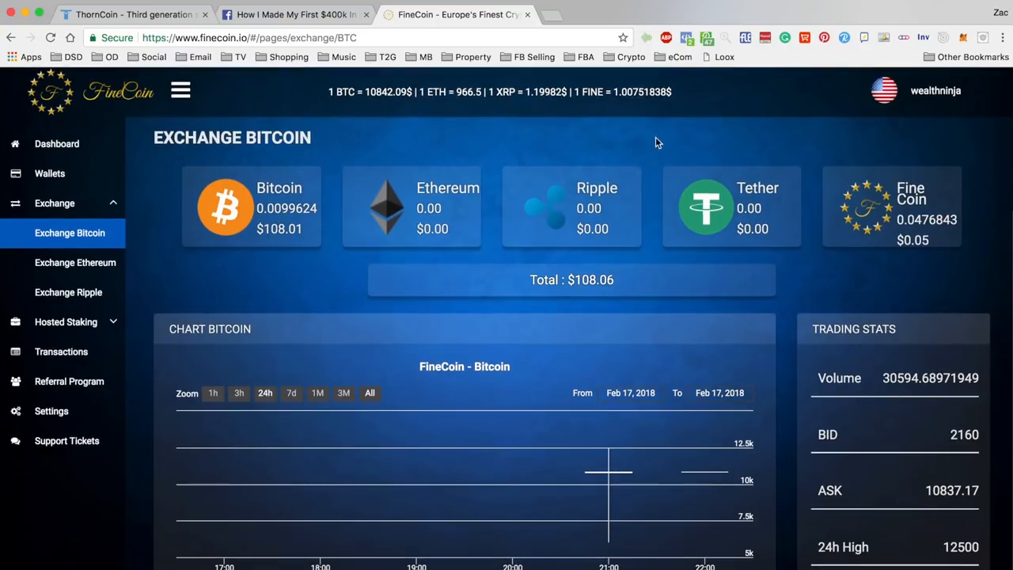
pyautogui.scroll(-3)
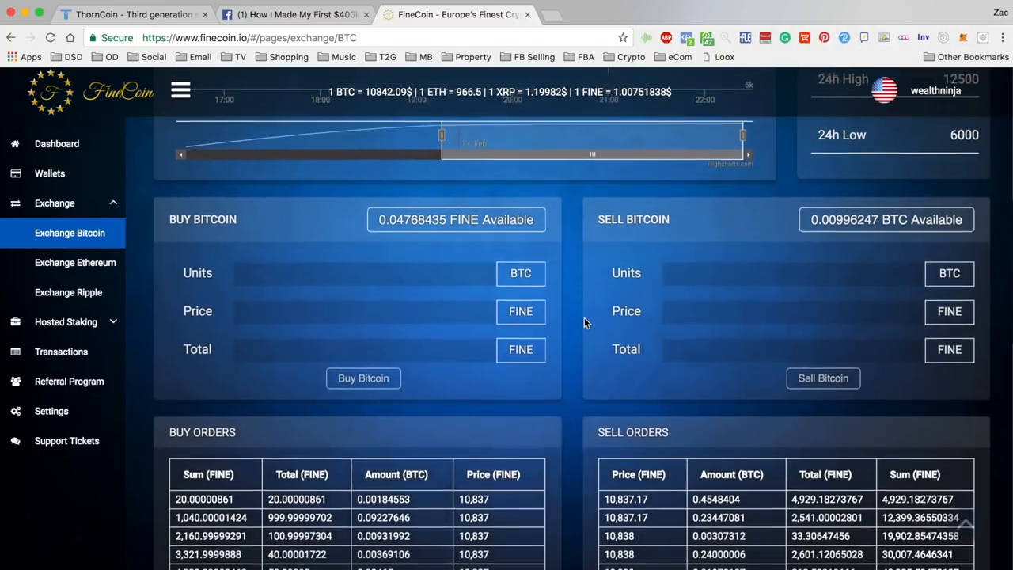
pyautogui.scroll(-3)
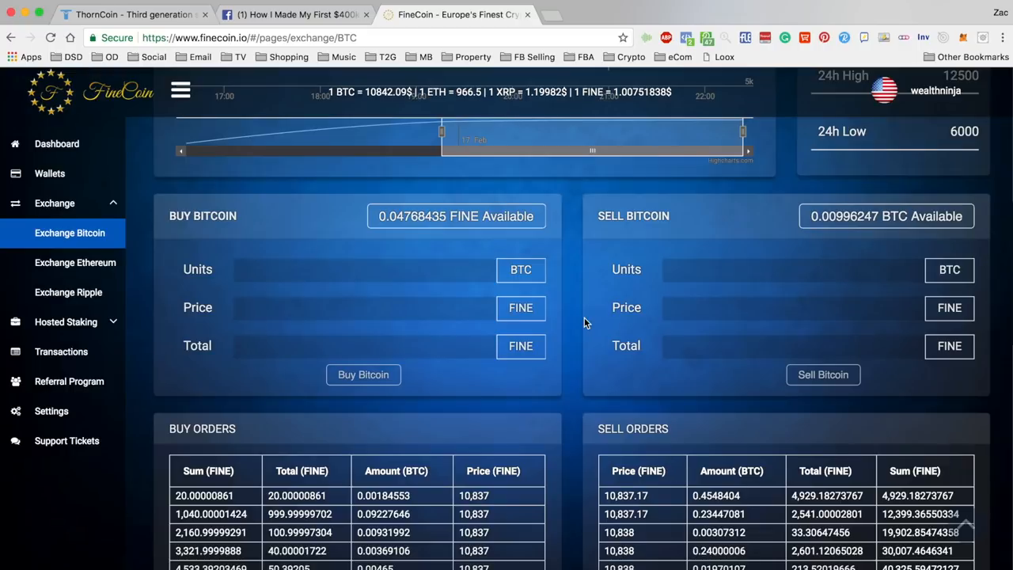
pyautogui.scroll(-3)
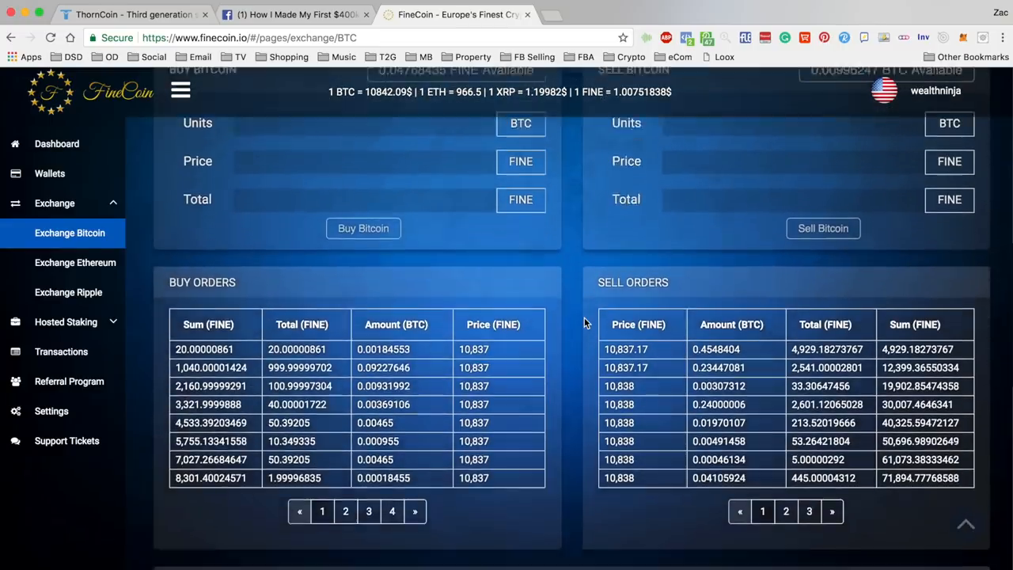
pyautogui.scroll(-3)
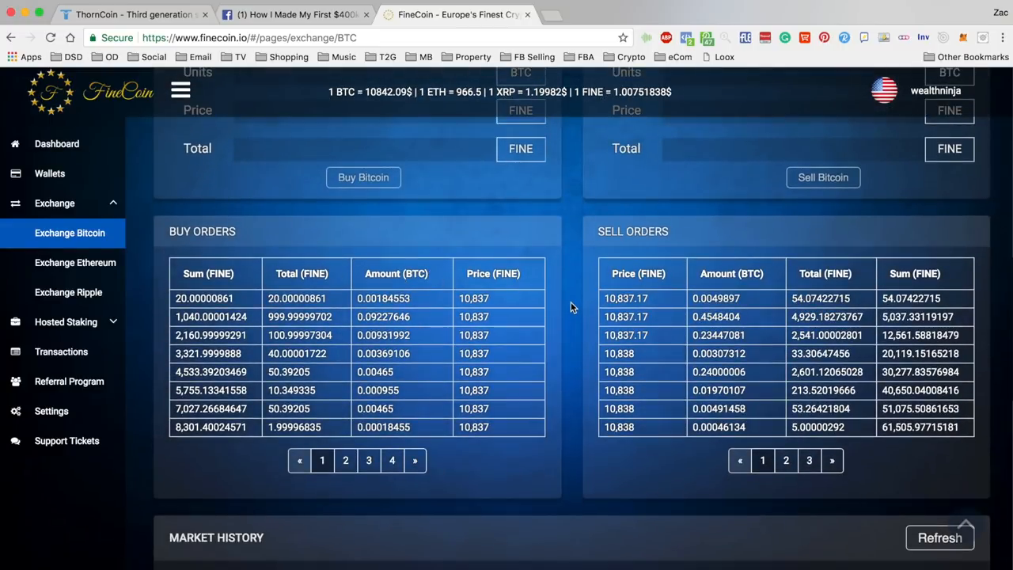
pyautogui.scroll(-3)
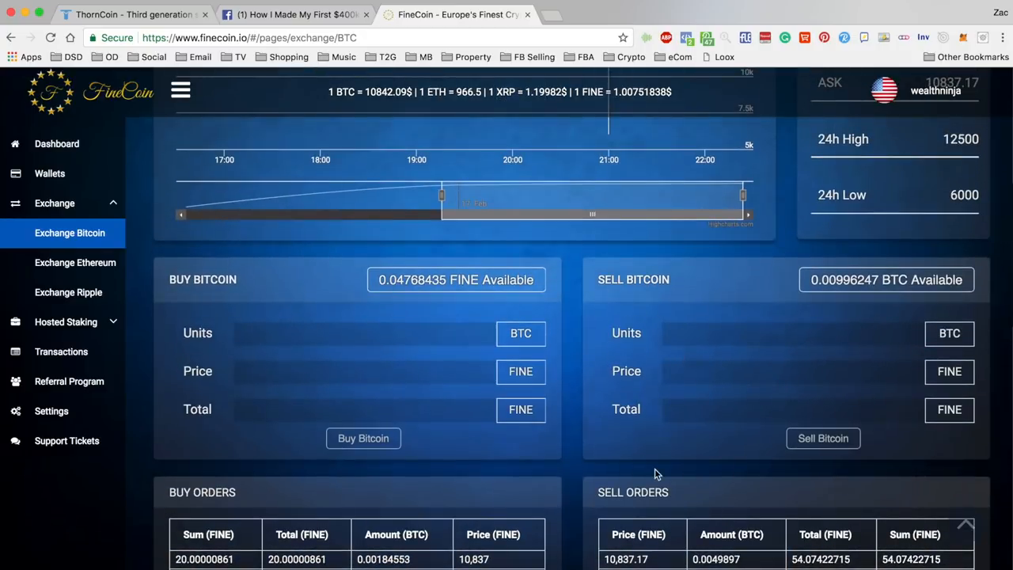
pyautogui.scroll(-3)
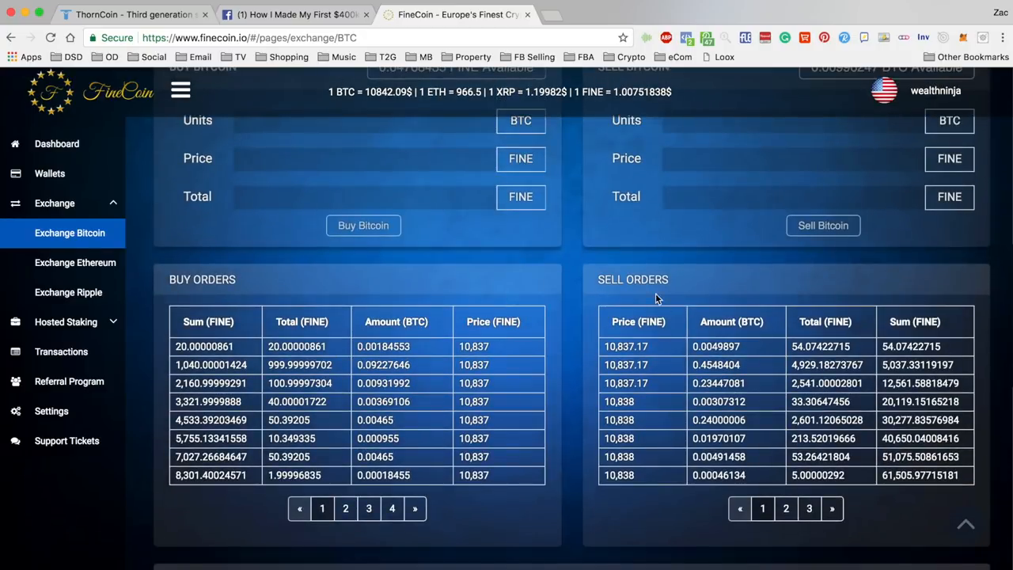
pyautogui.scroll(-3)
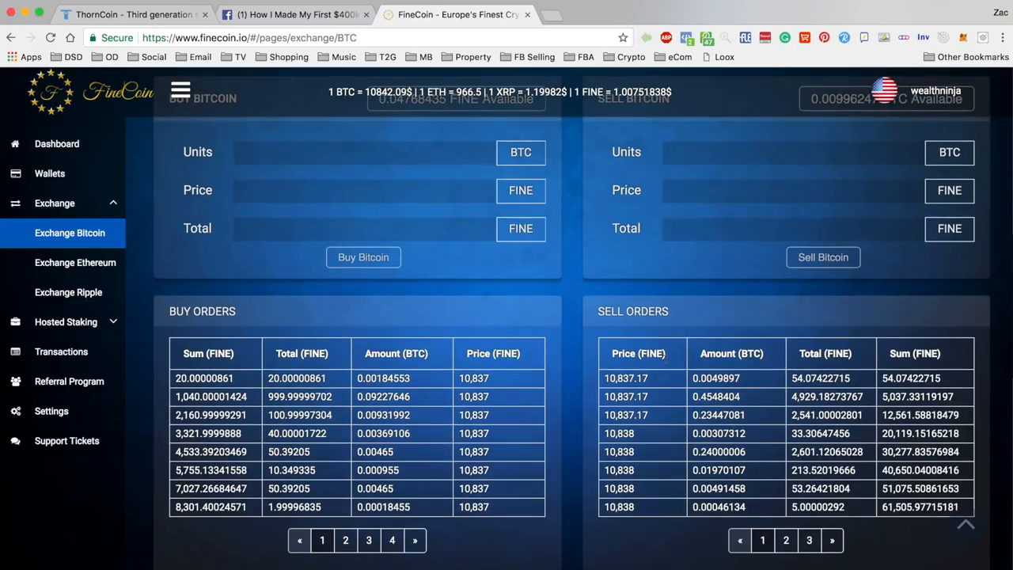
pyautogui.moveTo(687, 428)
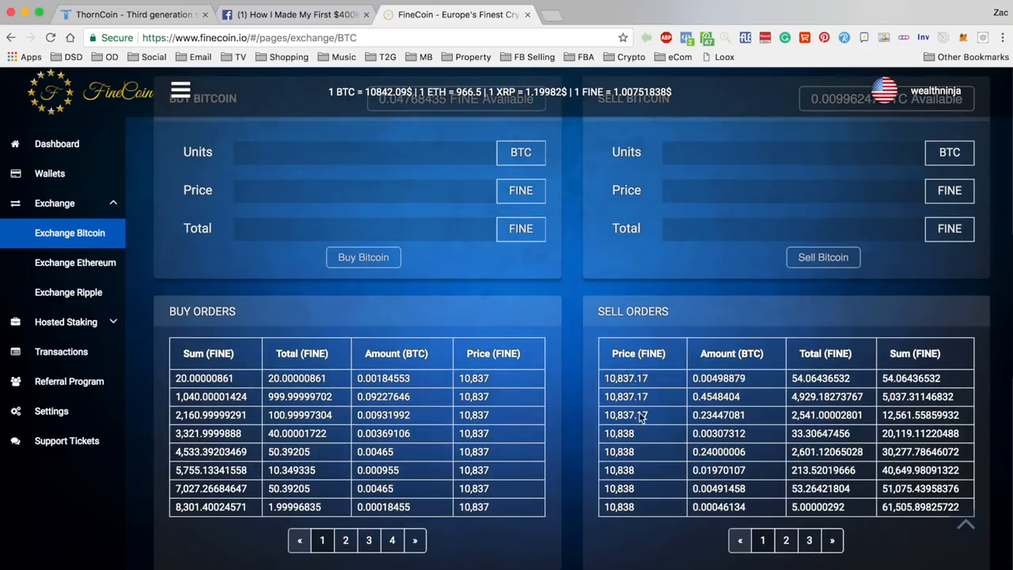
pyautogui.moveTo(659, 383)
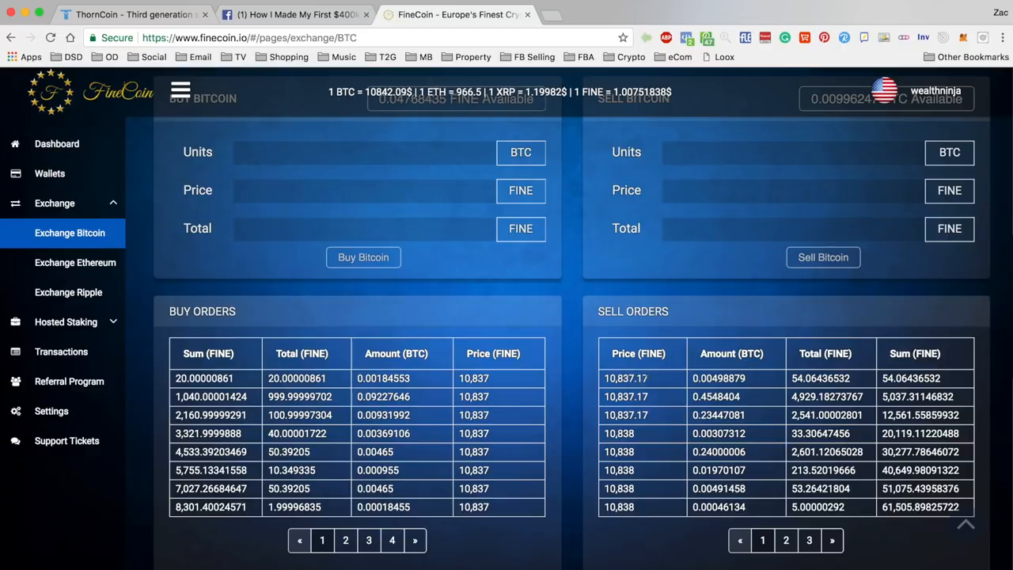
pyautogui.moveTo(427, 370)
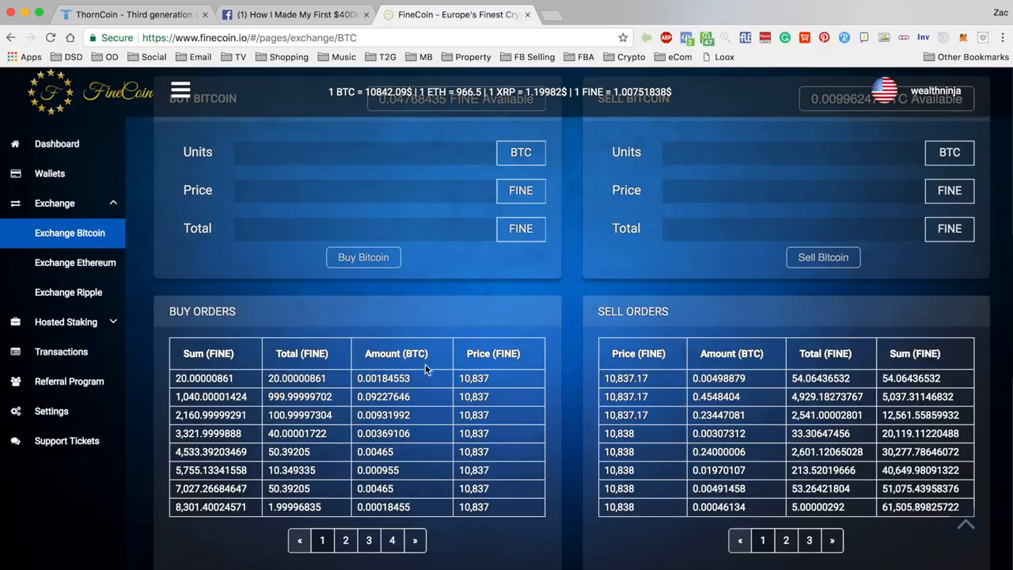
pyautogui.moveTo(250, 384)
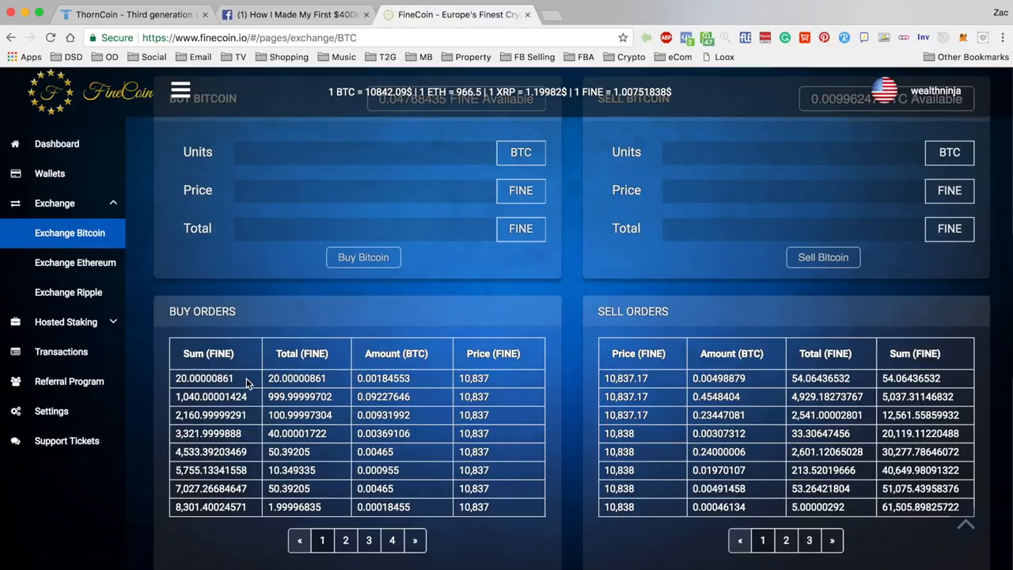
pyautogui.moveTo(245, 385)
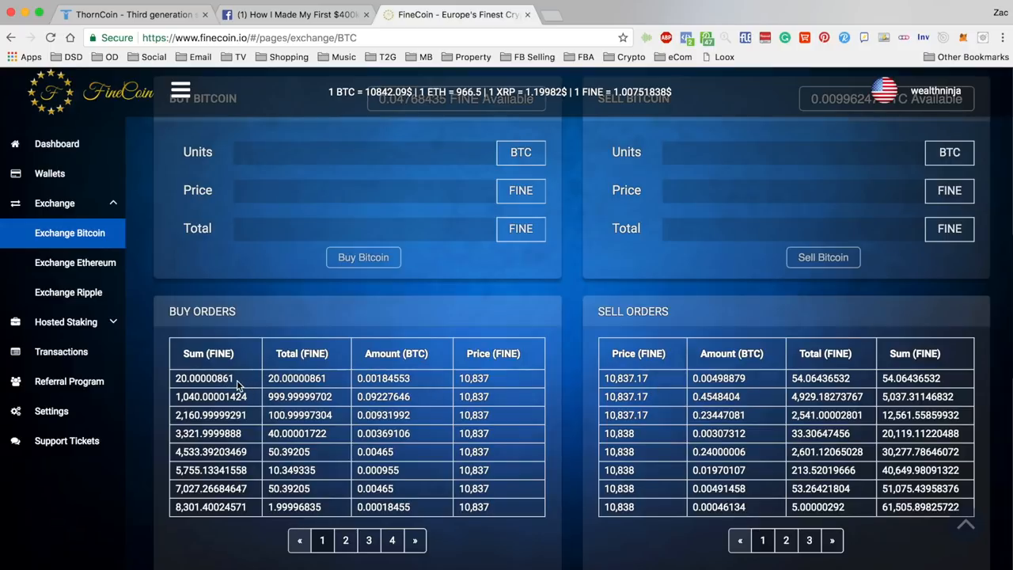
pyautogui.moveTo(521, 378)
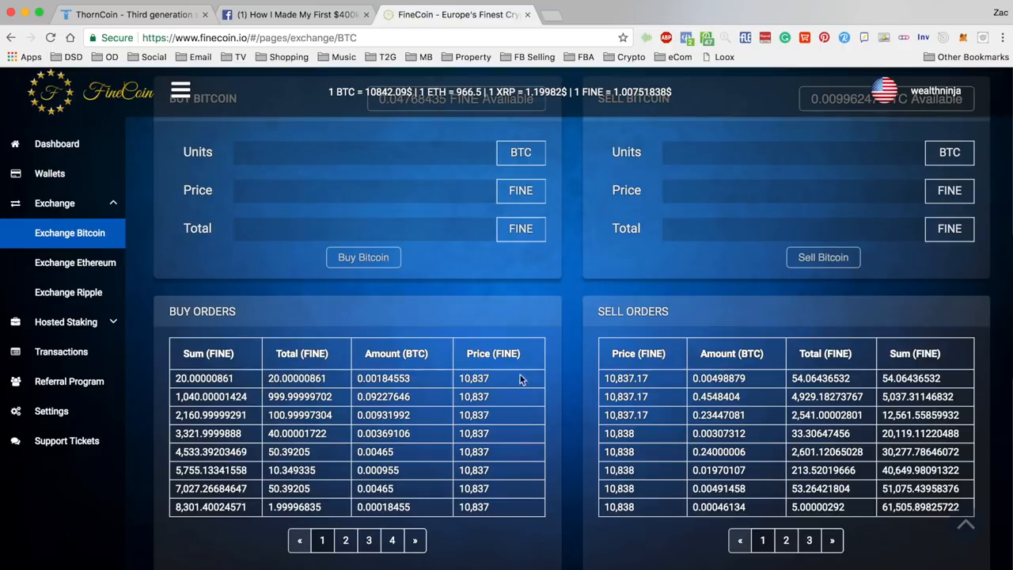
pyautogui.moveTo(520, 380)
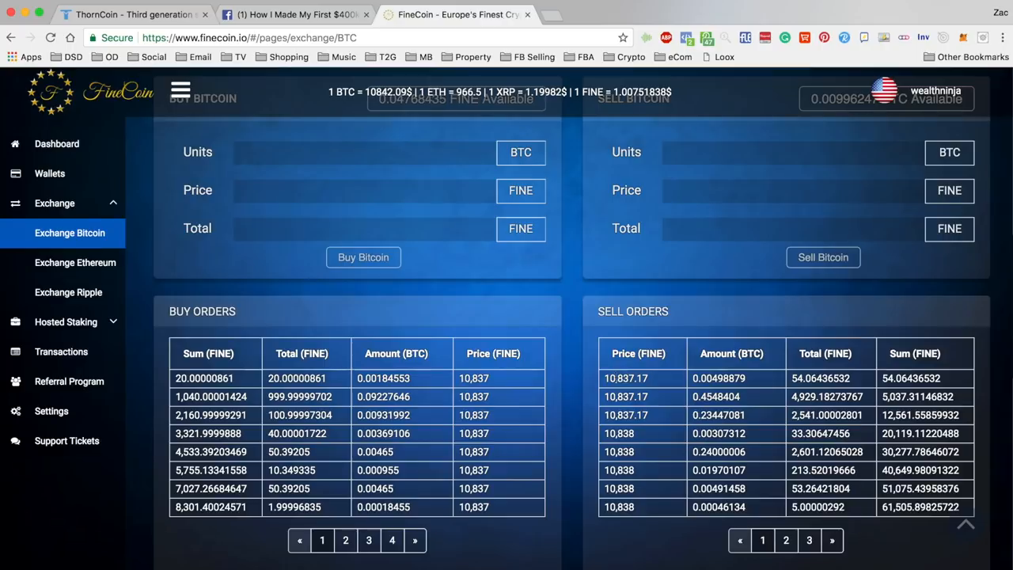
# Step: Load the cheapest sell order, 0.3445777 BTC at 10837.17 FINE, into both order forms
pyautogui.click(625, 377)
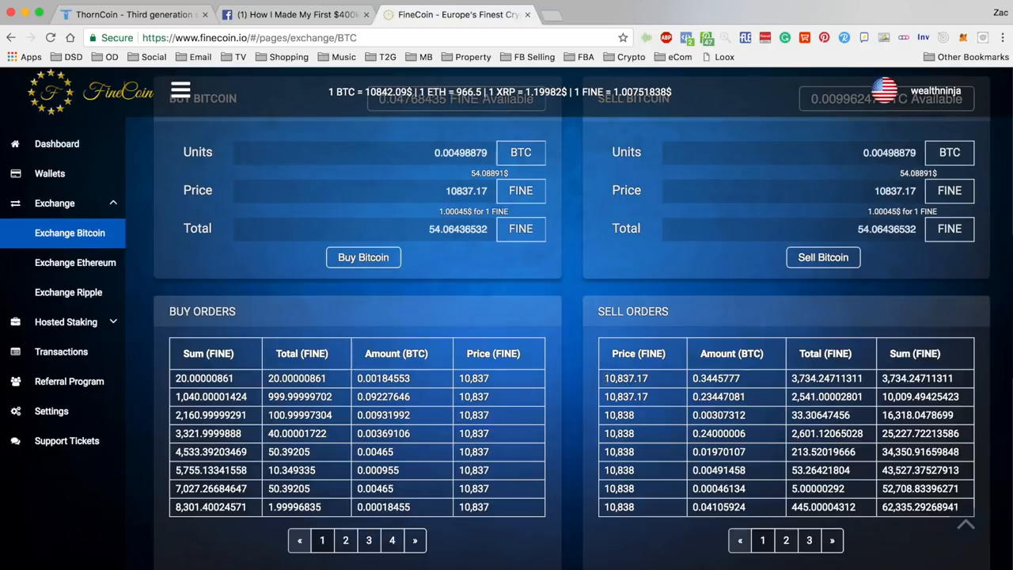
pyautogui.moveTo(488, 413)
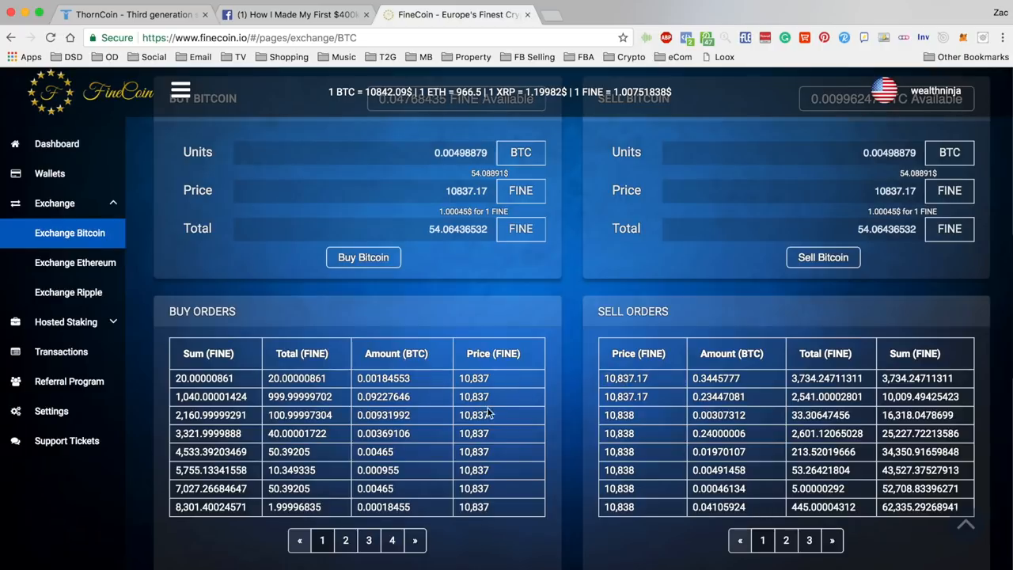
pyautogui.moveTo(615, 373)
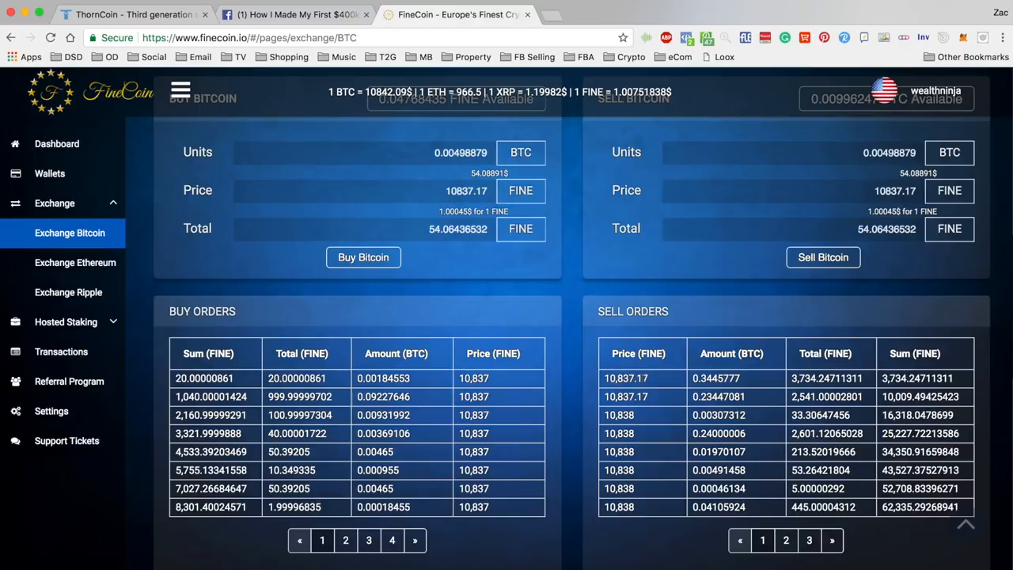
pyautogui.scroll(-3)
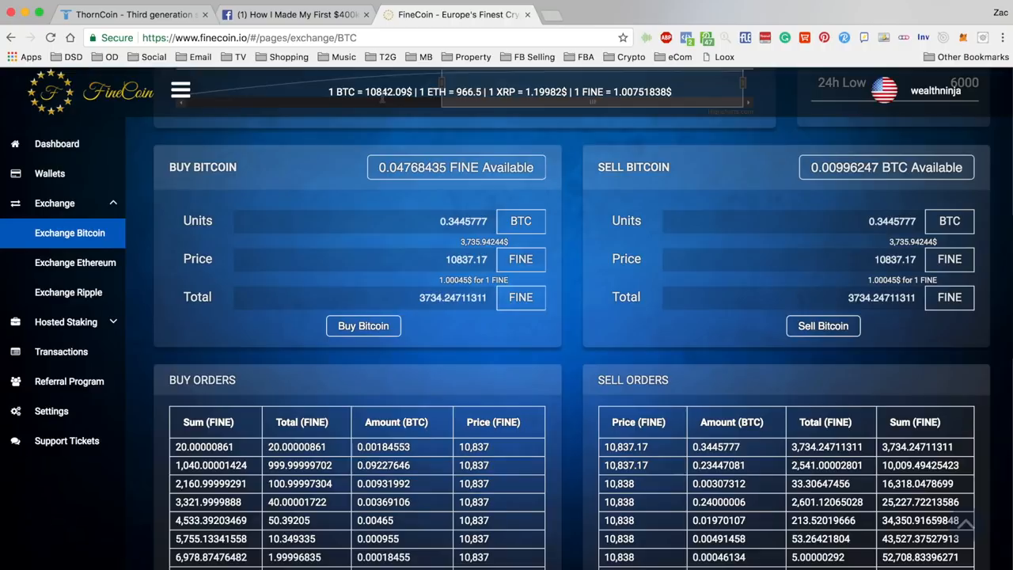
pyautogui.moveTo(571, 377)
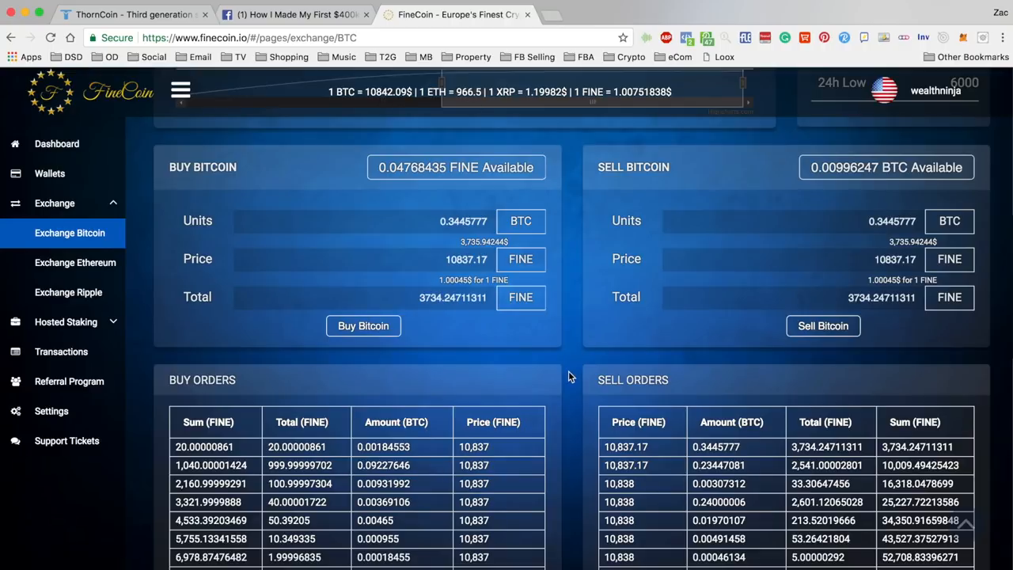
pyautogui.moveTo(570, 447)
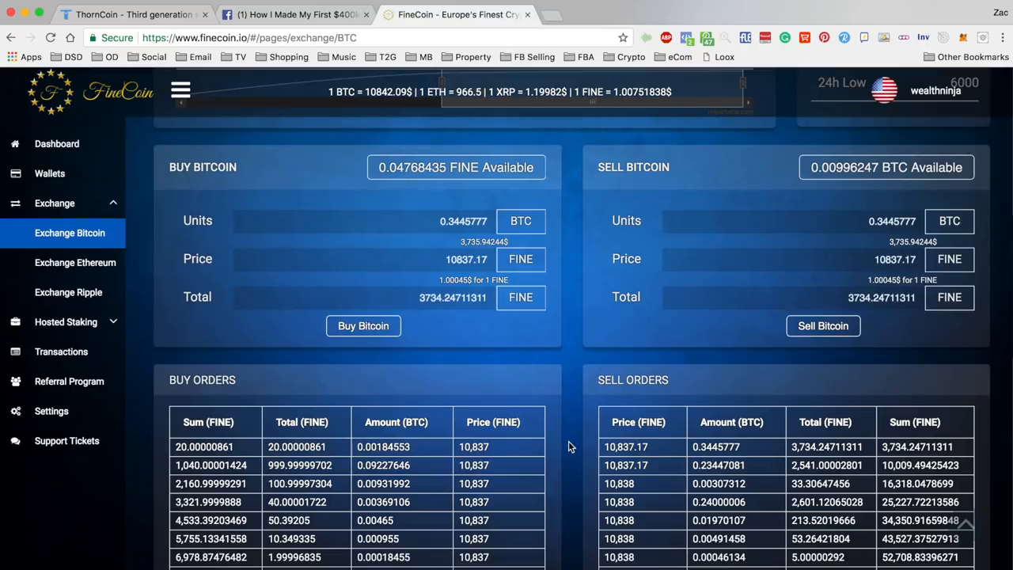
pyautogui.moveTo(437, 109)
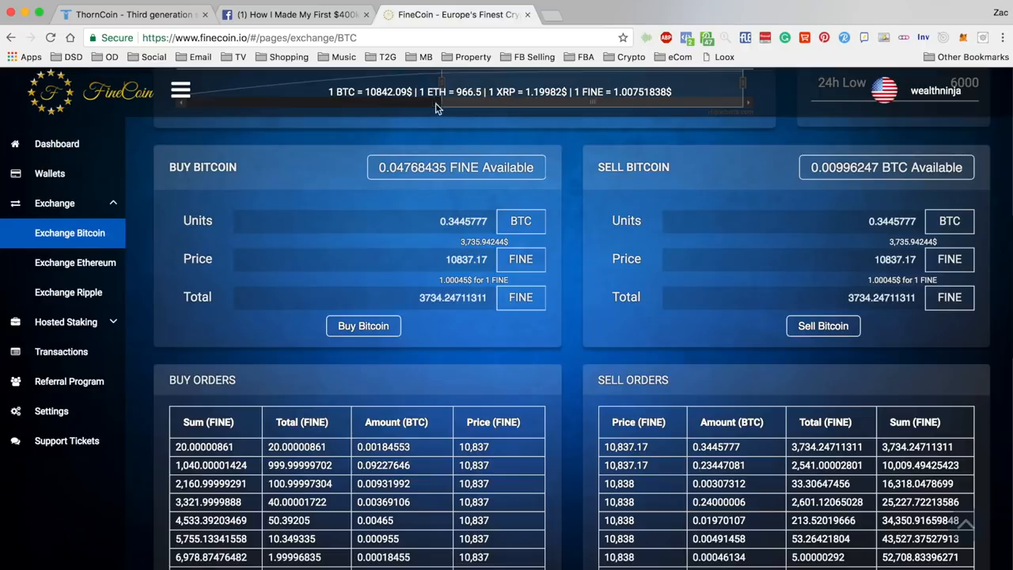
pyautogui.scroll(-3)
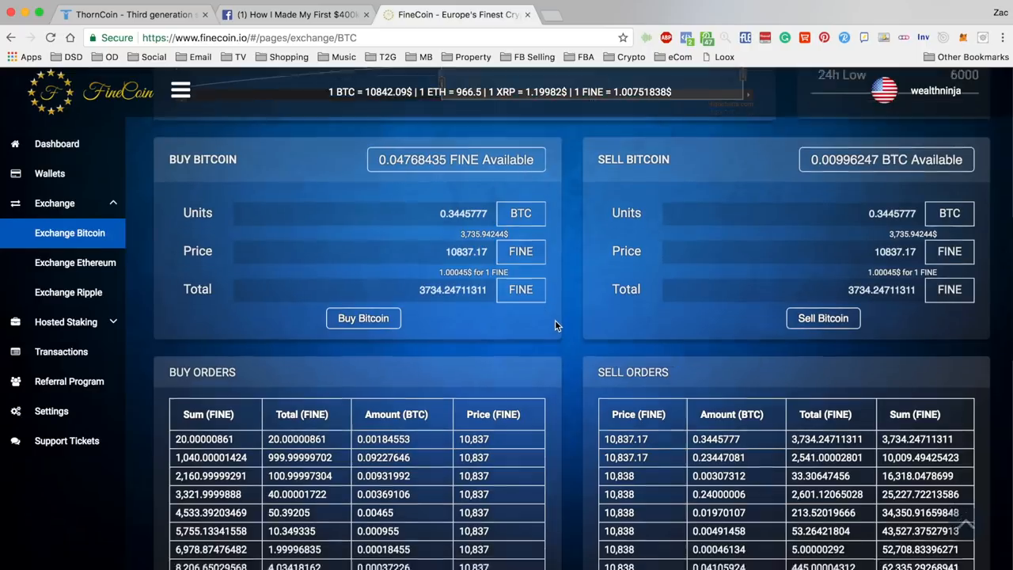
pyautogui.scroll(-3)
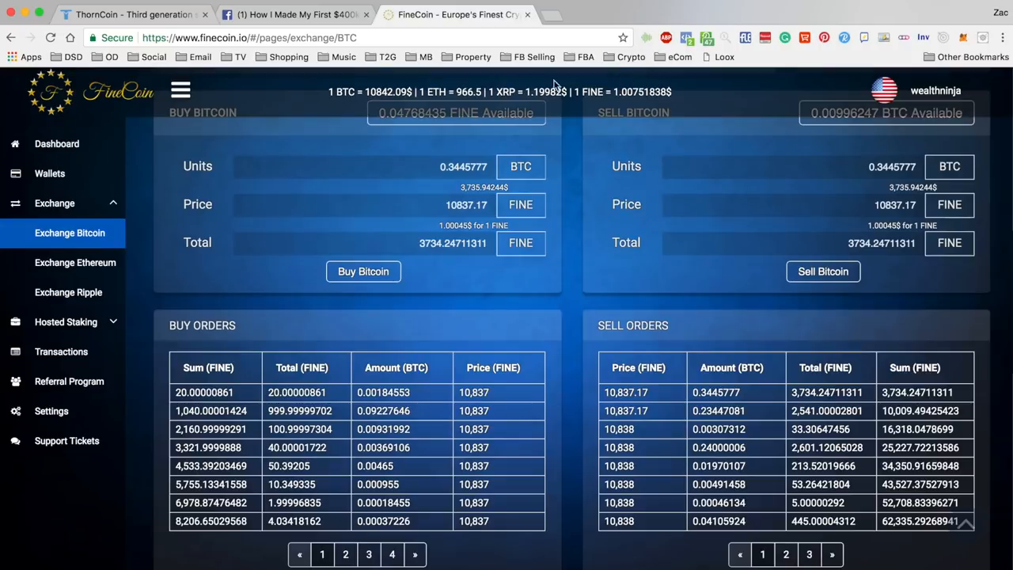
pyautogui.moveTo(554, 85)
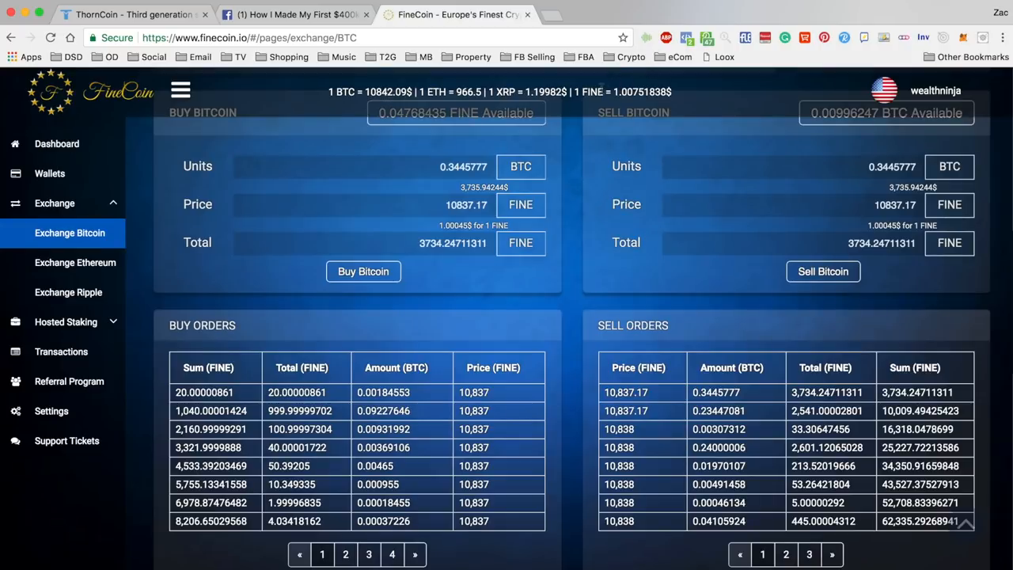
pyautogui.moveTo(556, 287)
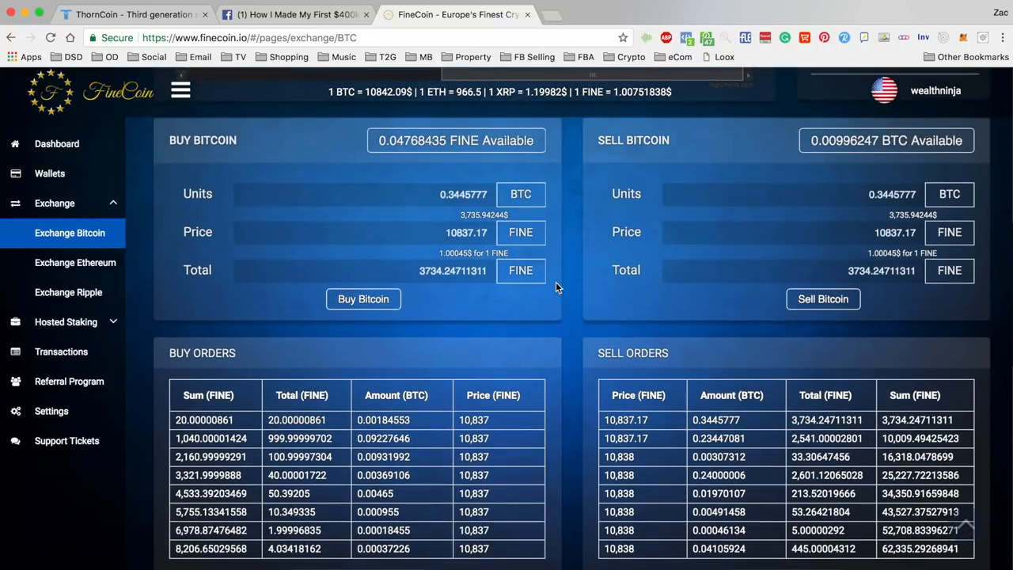
pyautogui.scroll(-3)
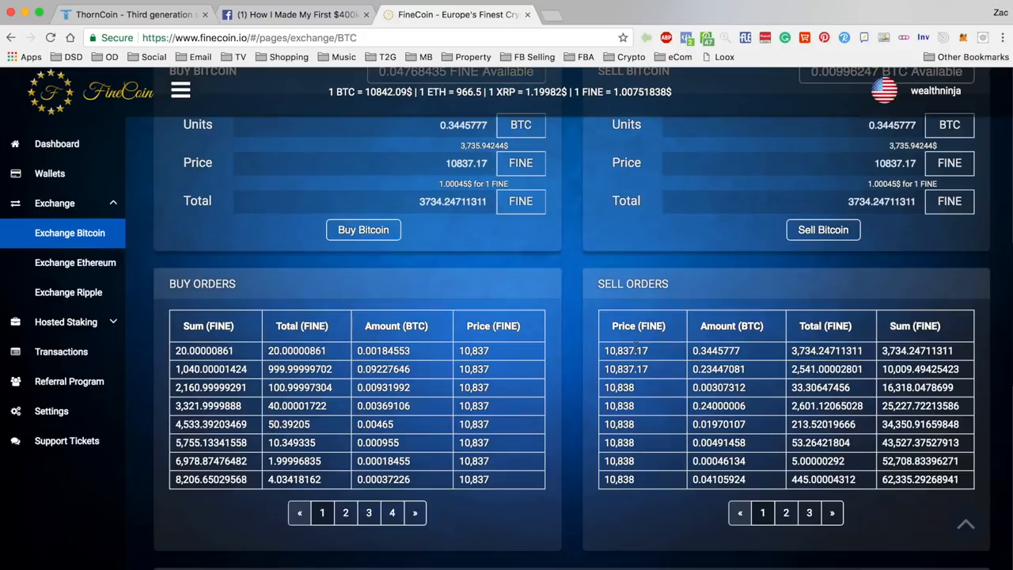
pyautogui.moveTo(685, 352)
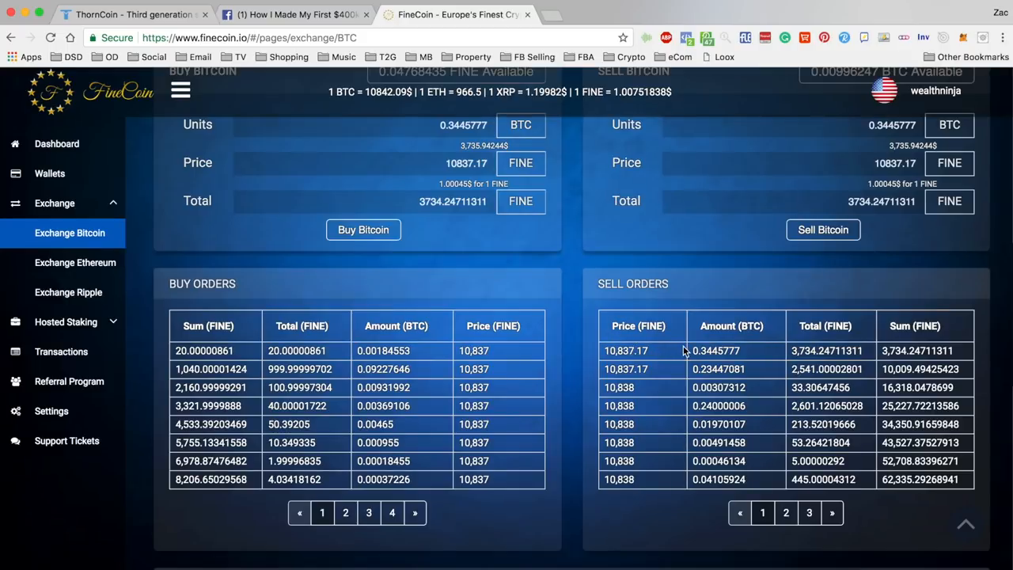
pyautogui.moveTo(662, 357)
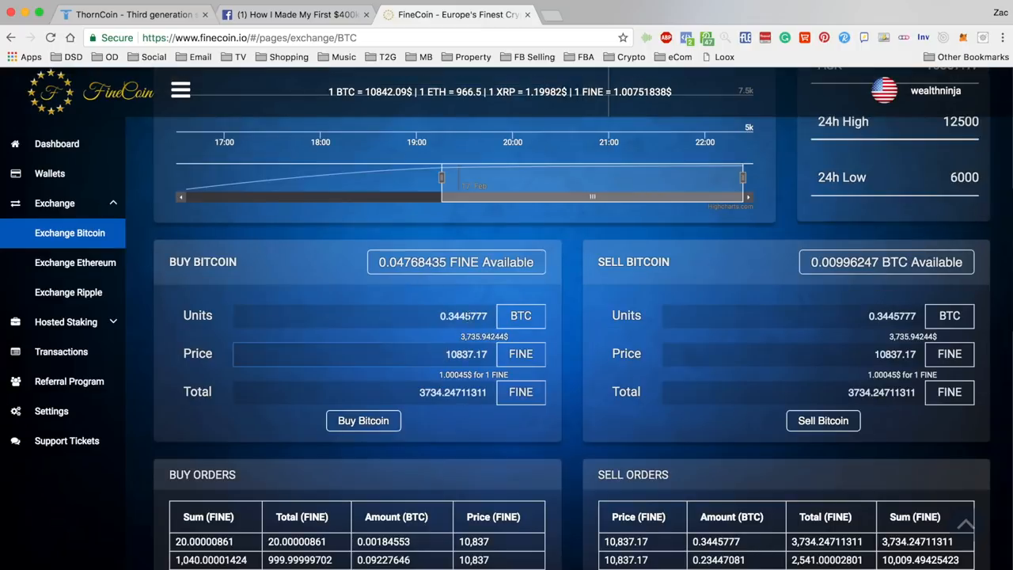
# Step: Replace the Buy Bitcoin total with 100 FINE at the 10837.17 price
pyautogui.scroll(-3)
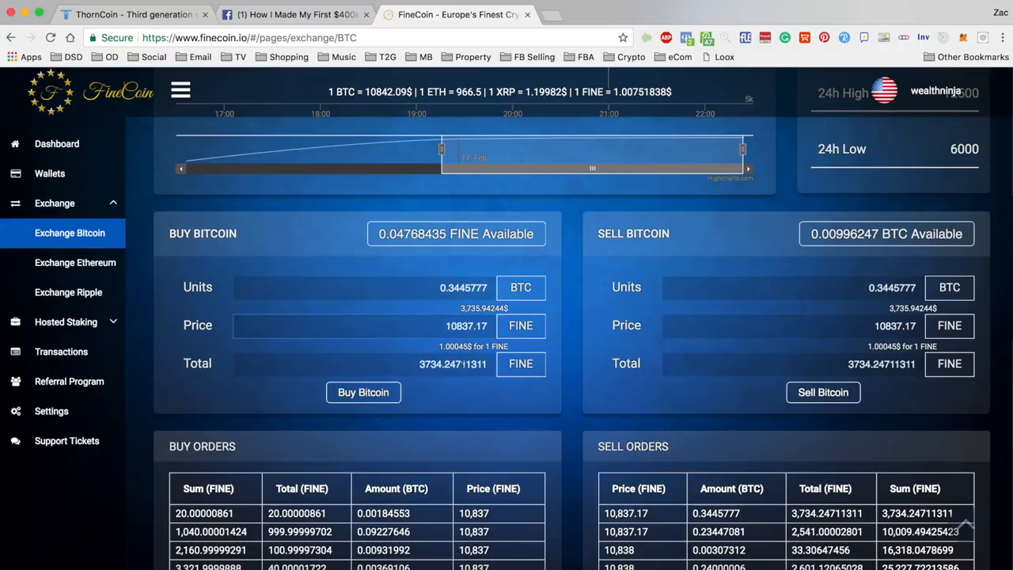
pyautogui.doubleClick(453, 363)
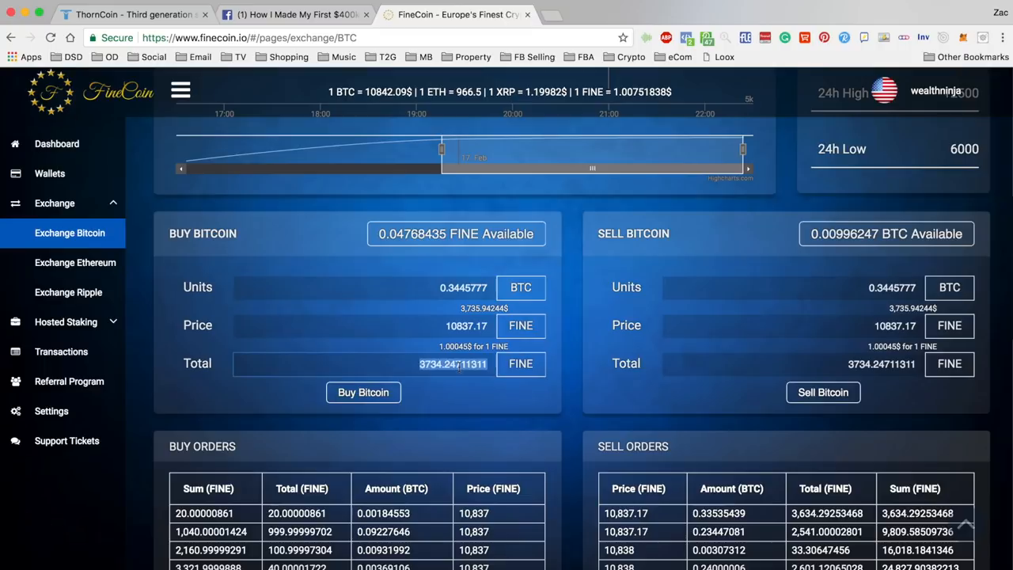
pyautogui.write('100')
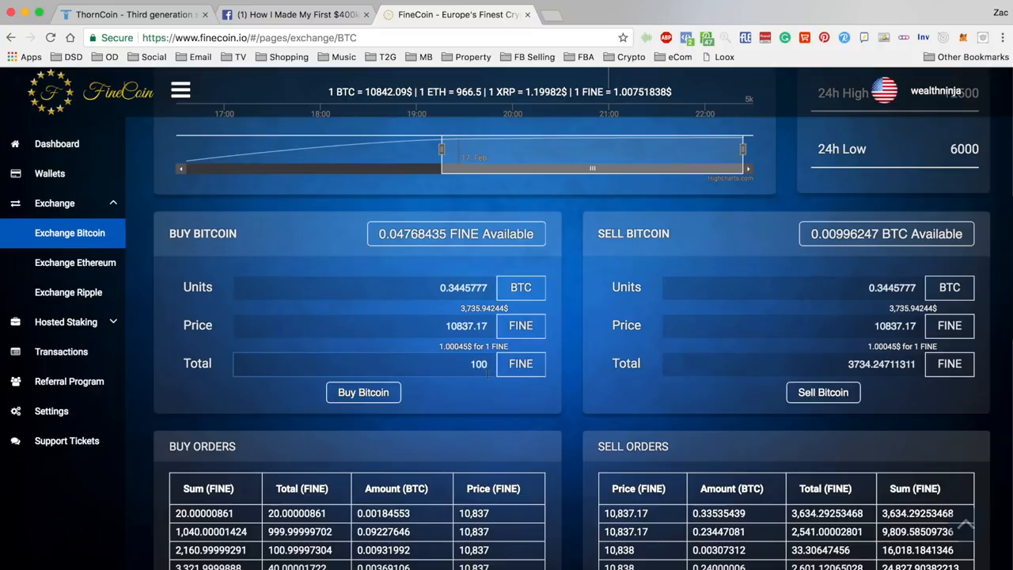
pyautogui.moveTo(584, 327)
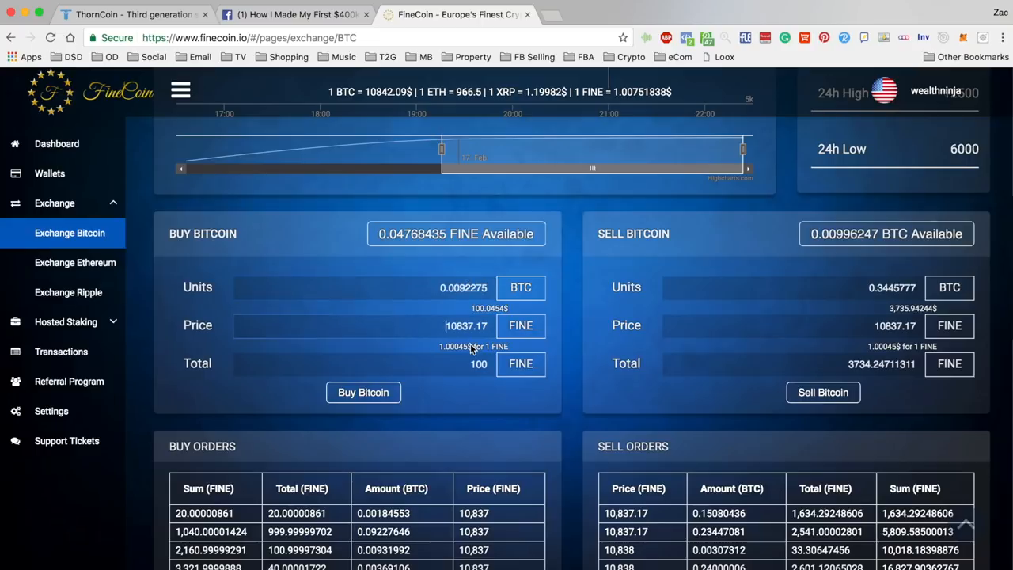
pyautogui.moveTo(456, 353)
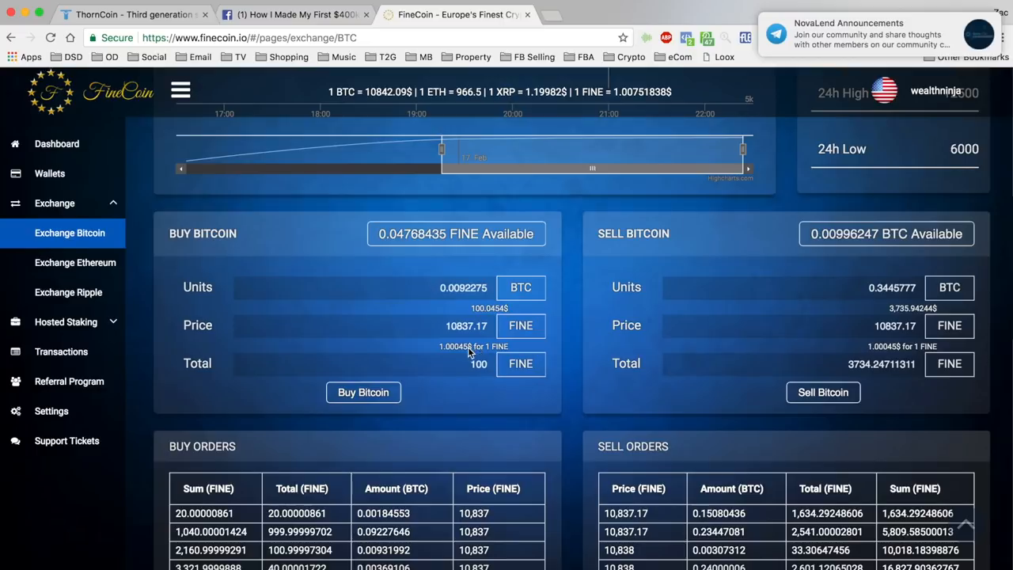
pyautogui.moveTo(466, 355)
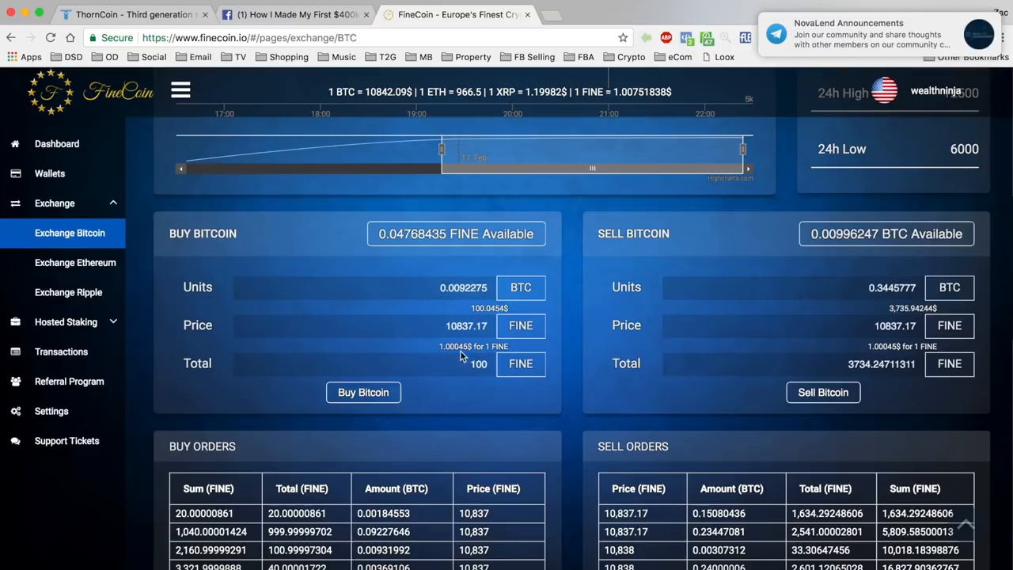
pyautogui.moveTo(447, 353)
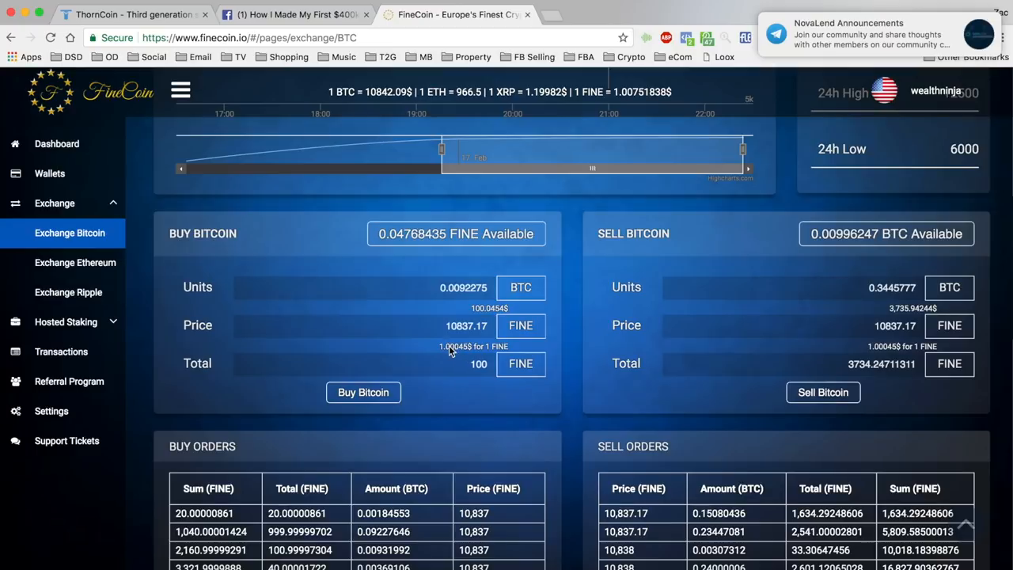
pyautogui.moveTo(449, 352)
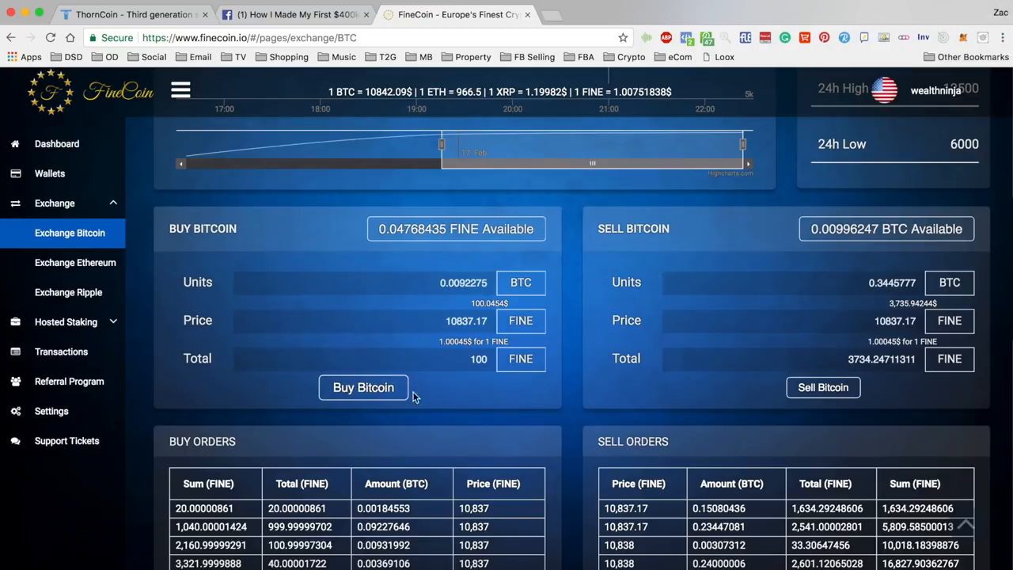
# Step: Use the full 0.04768435 FINE available balance as the Buy Bitcoin total
pyautogui.scroll(-3)
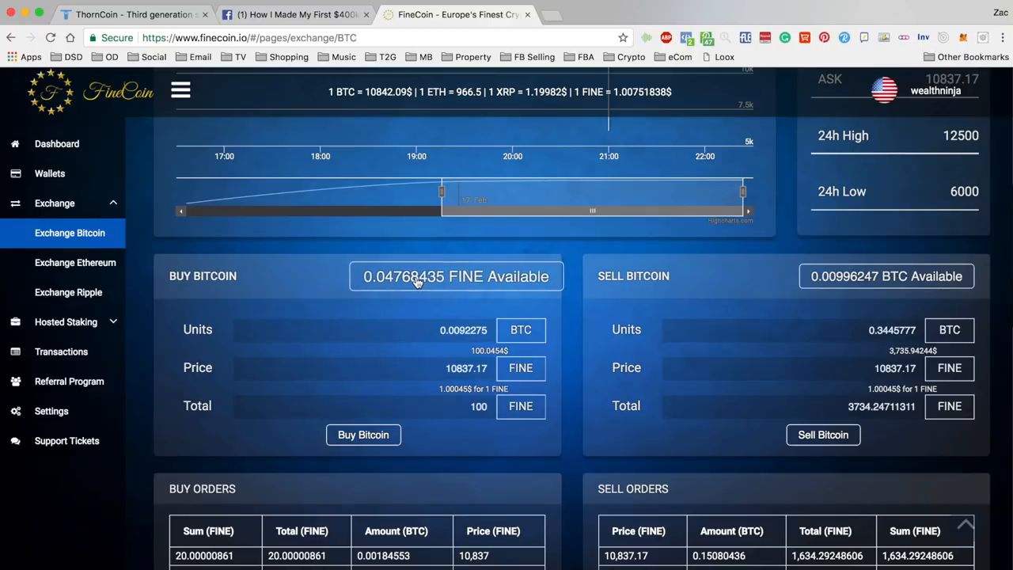
pyautogui.click(455, 275)
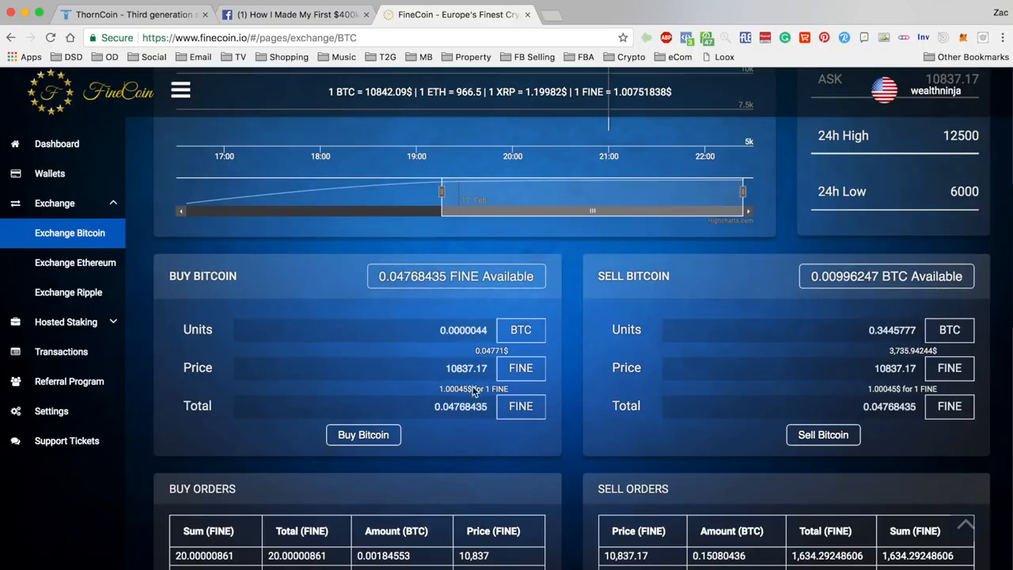
pyautogui.scroll(-3)
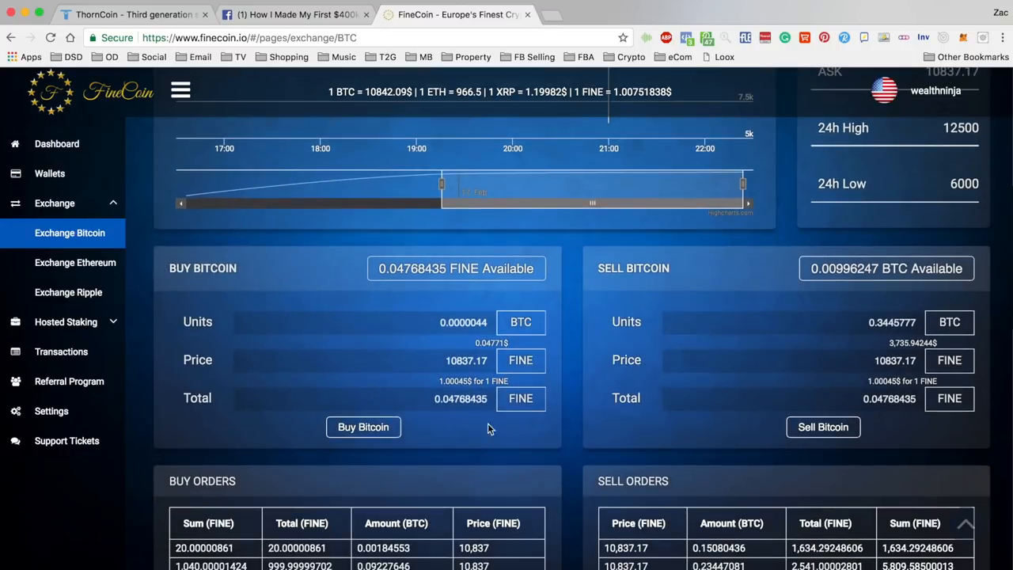
pyautogui.scroll(-3)
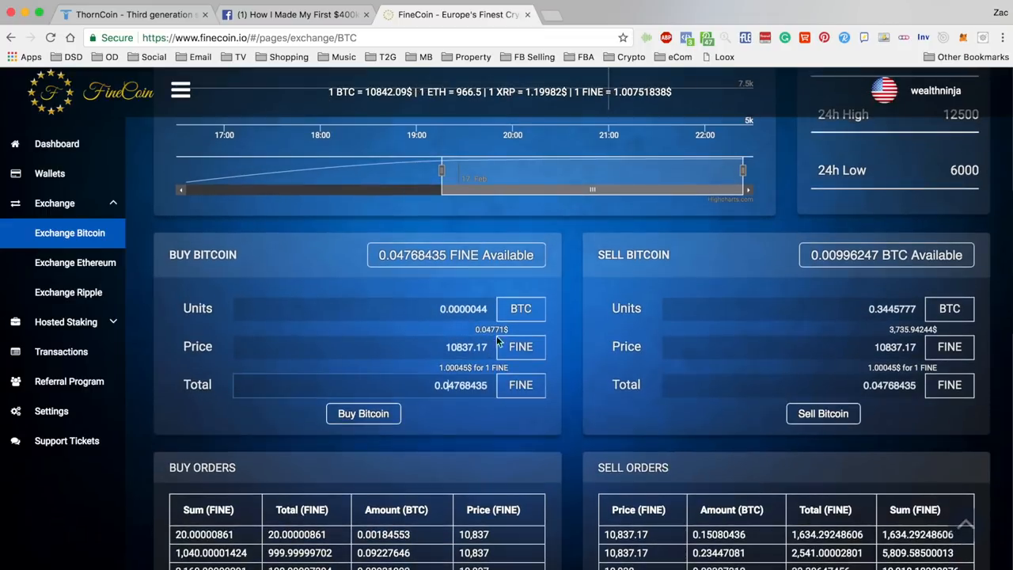
pyautogui.scroll(-3)
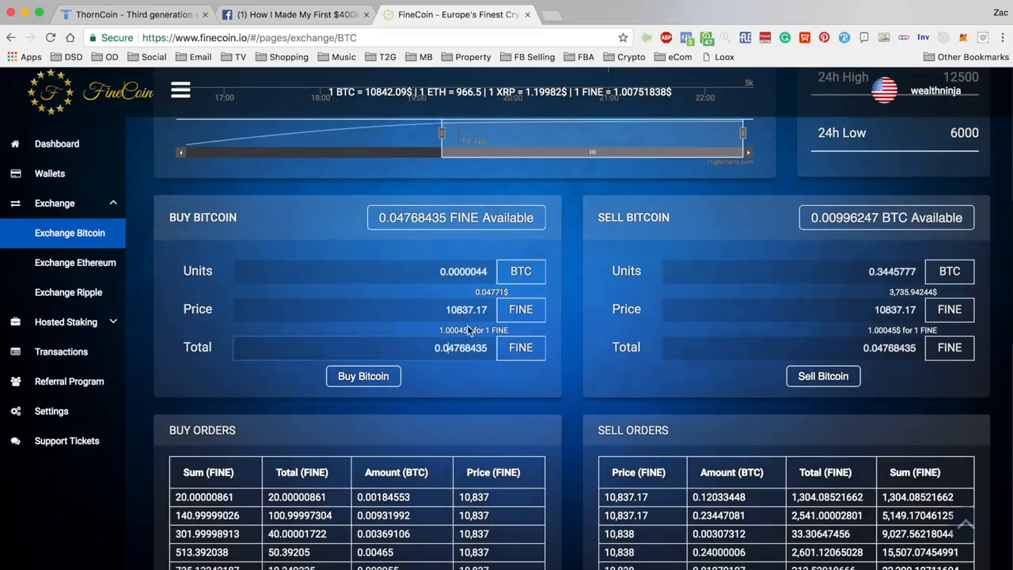
pyautogui.scroll(-3)
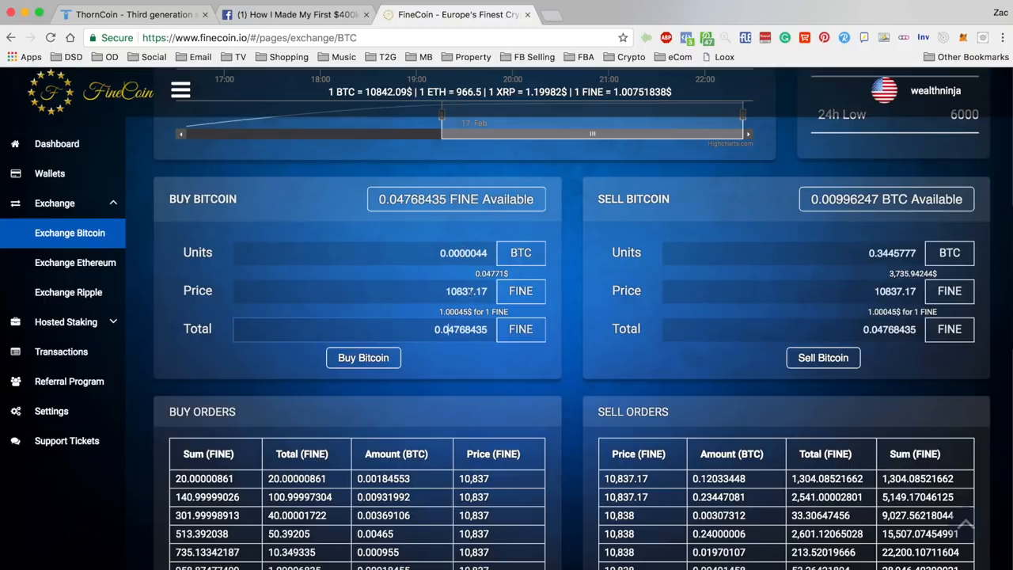
pyautogui.scroll(-3)
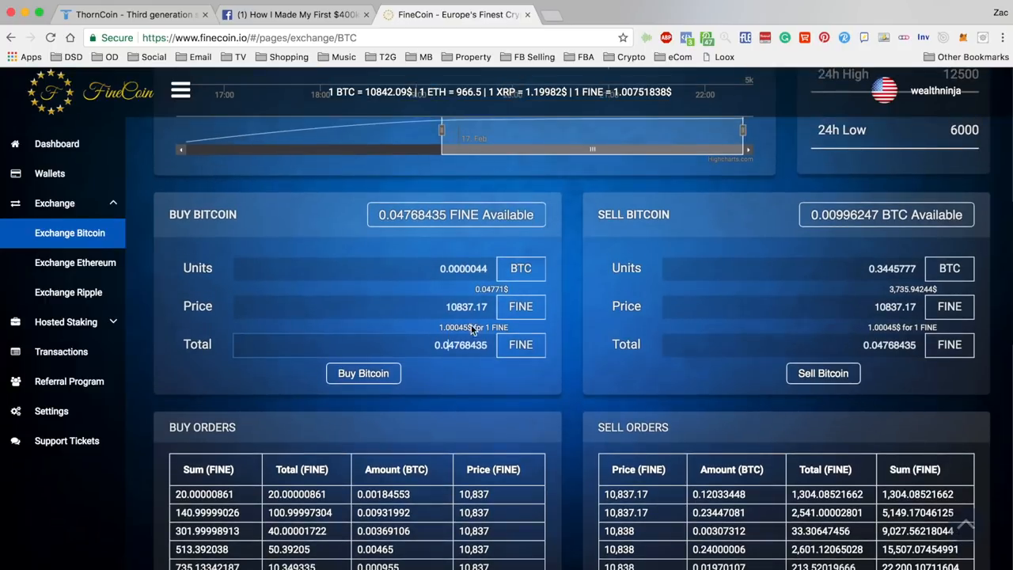
pyautogui.scroll(-3)
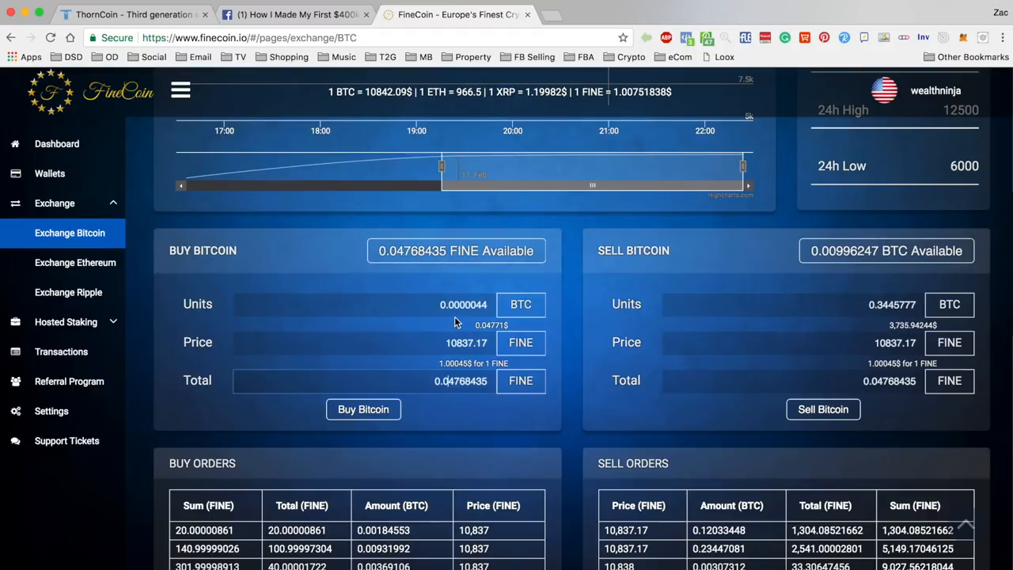
pyautogui.moveTo(456, 322)
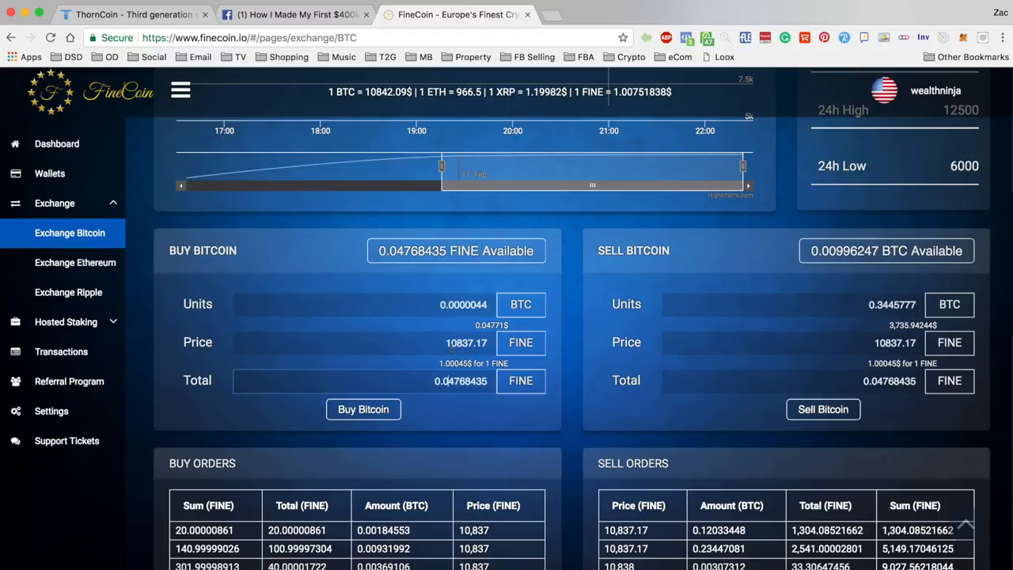
# Step: Halve the 10842.09 BTC rate to 5421.045 in the Spotlight calculator
pyautogui.click(467, 342)
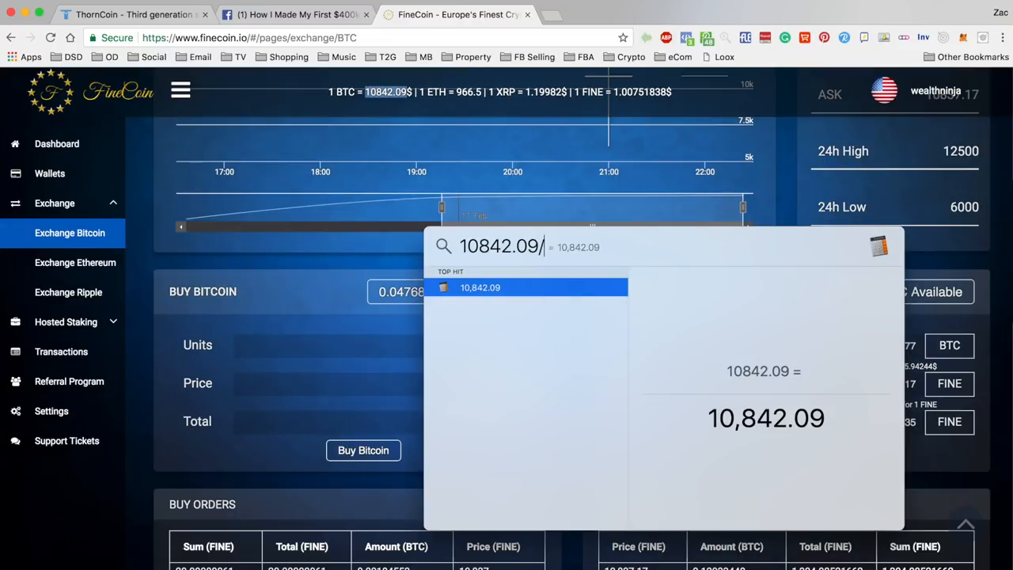
pyautogui.write('/2')
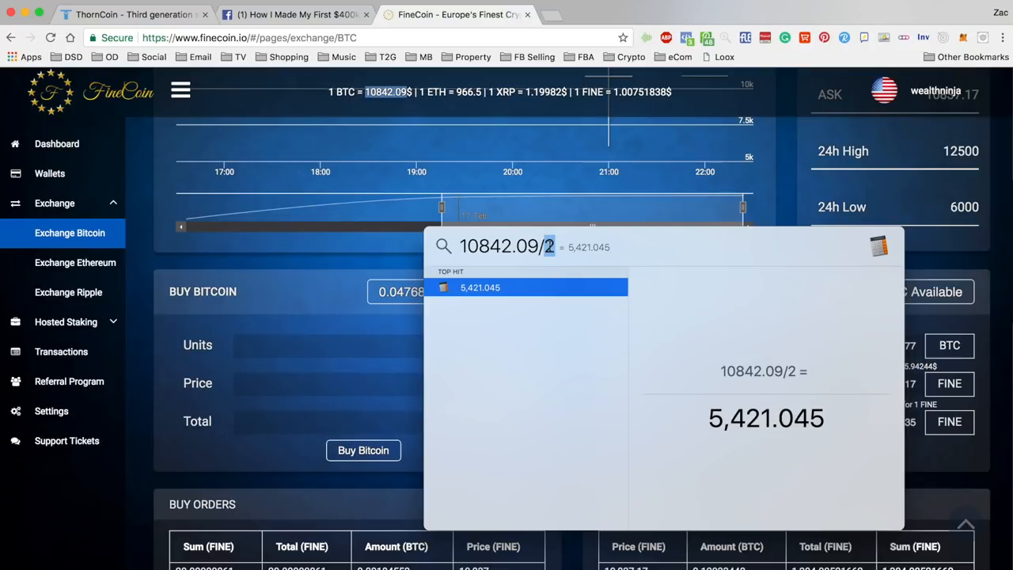
pyautogui.doubleClick(766, 418)
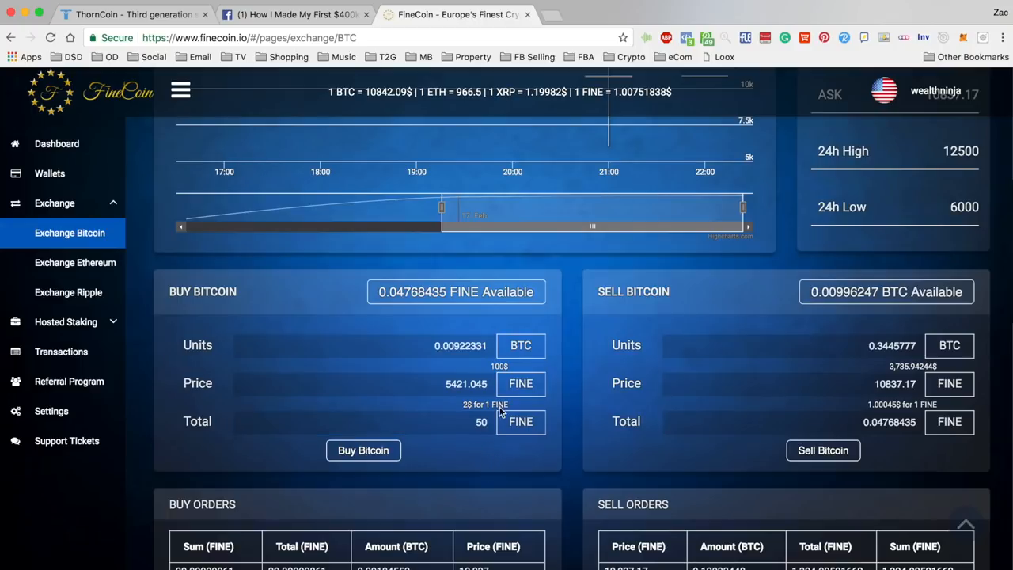
pyautogui.moveTo(466, 411)
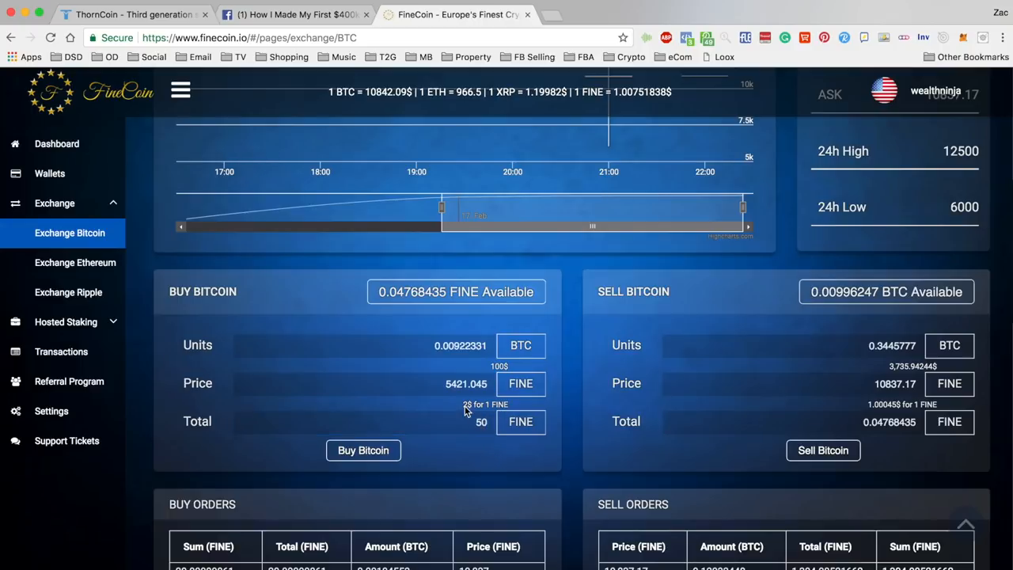
pyautogui.moveTo(494, 372)
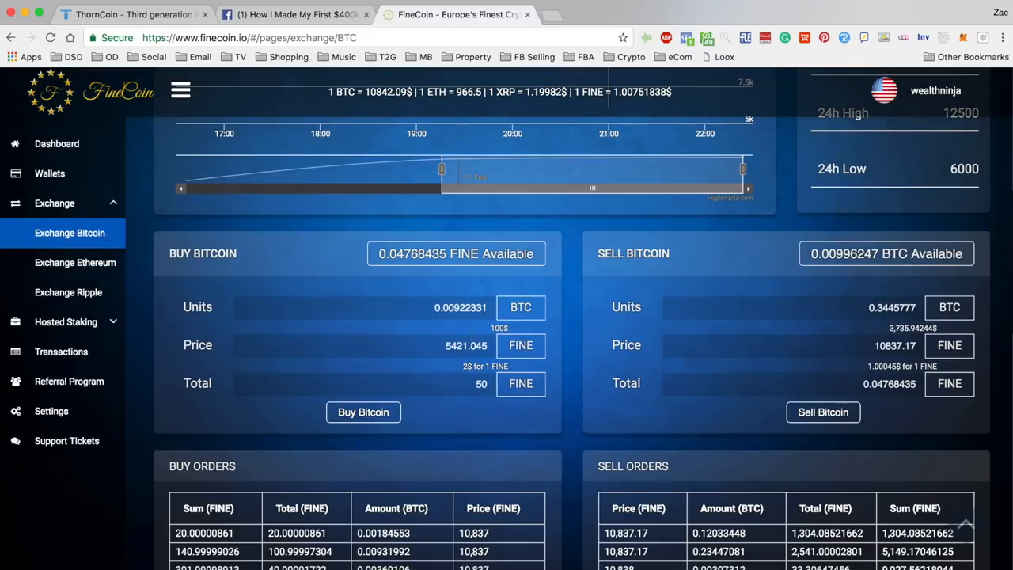
# Step: Load the top buy order's 10837 price into the Bitcoin order forms
pyautogui.scroll(-3)
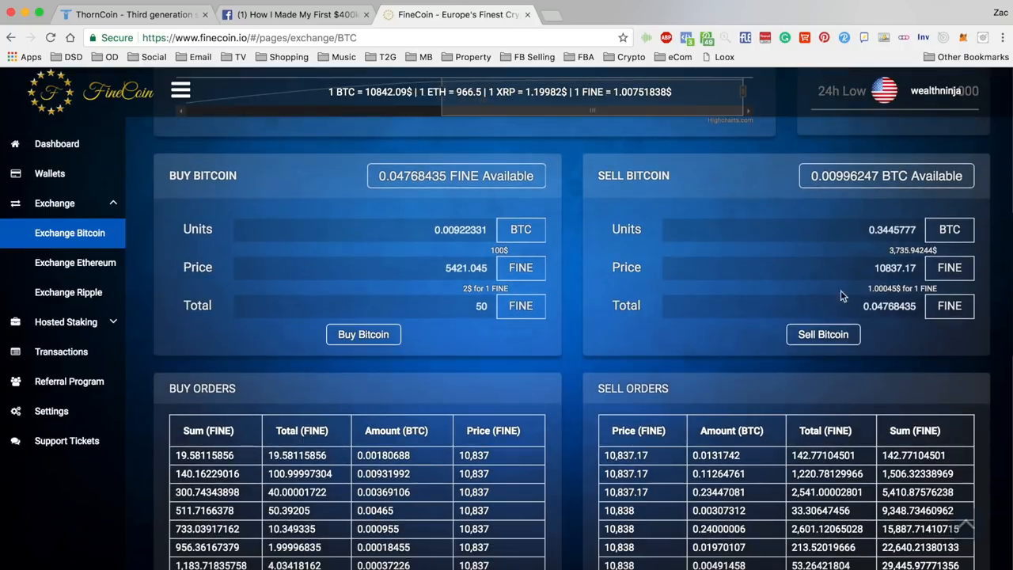
pyautogui.scroll(-3)
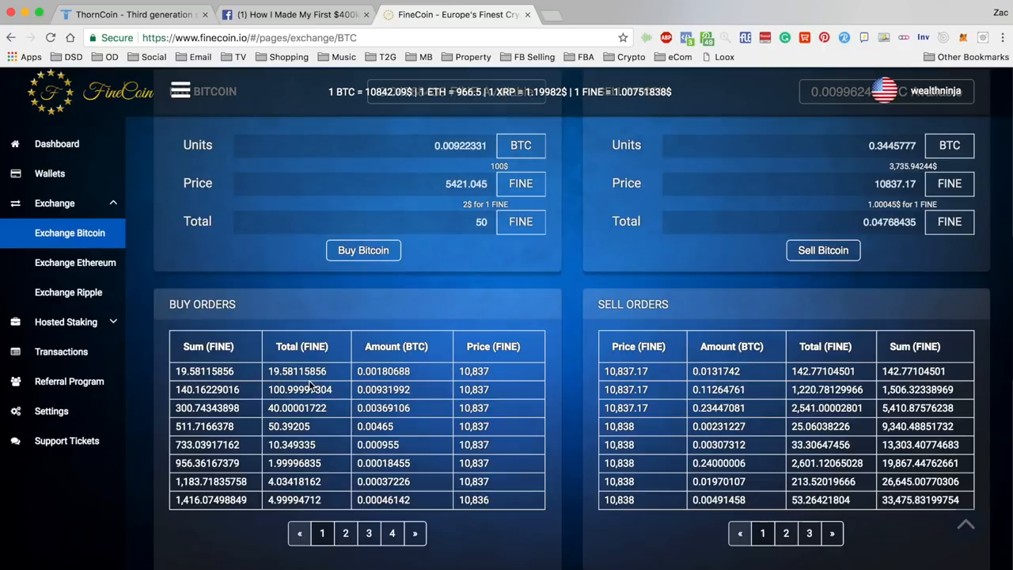
pyautogui.moveTo(406, 499)
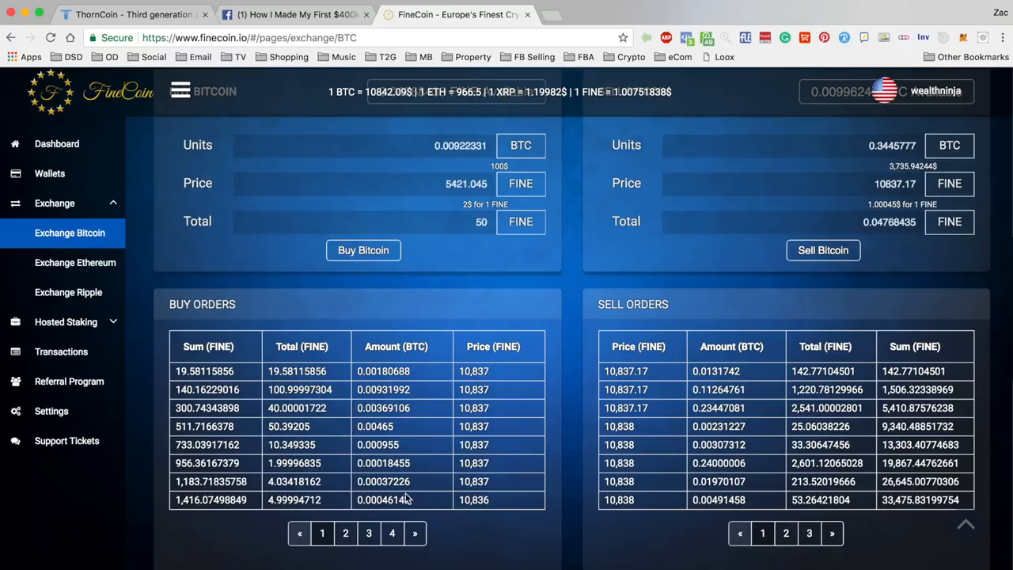
pyautogui.scroll(-3)
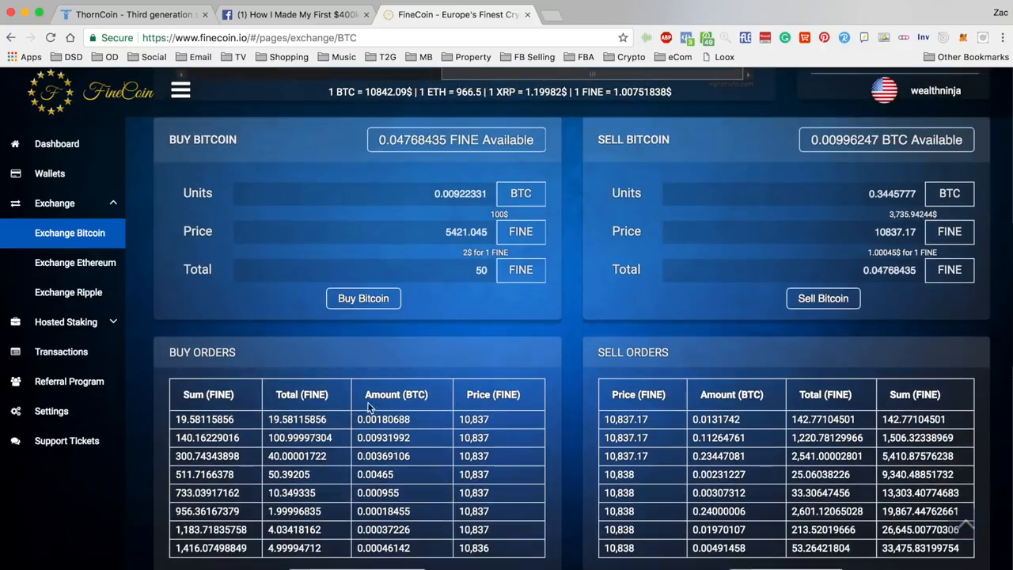
pyautogui.click(384, 418)
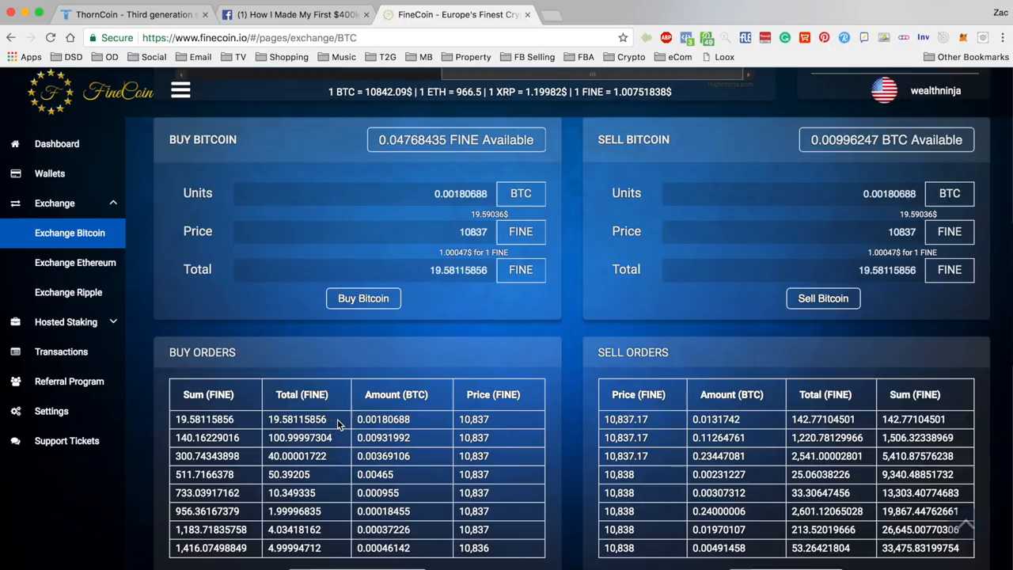
pyautogui.moveTo(440, 434)
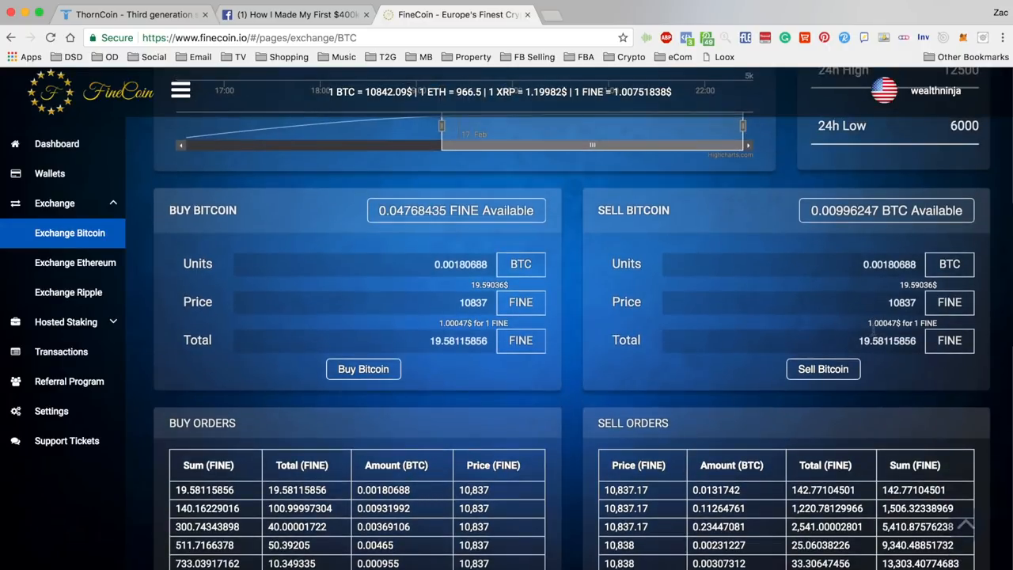
pyautogui.moveTo(890, 331)
pyautogui.write('50')
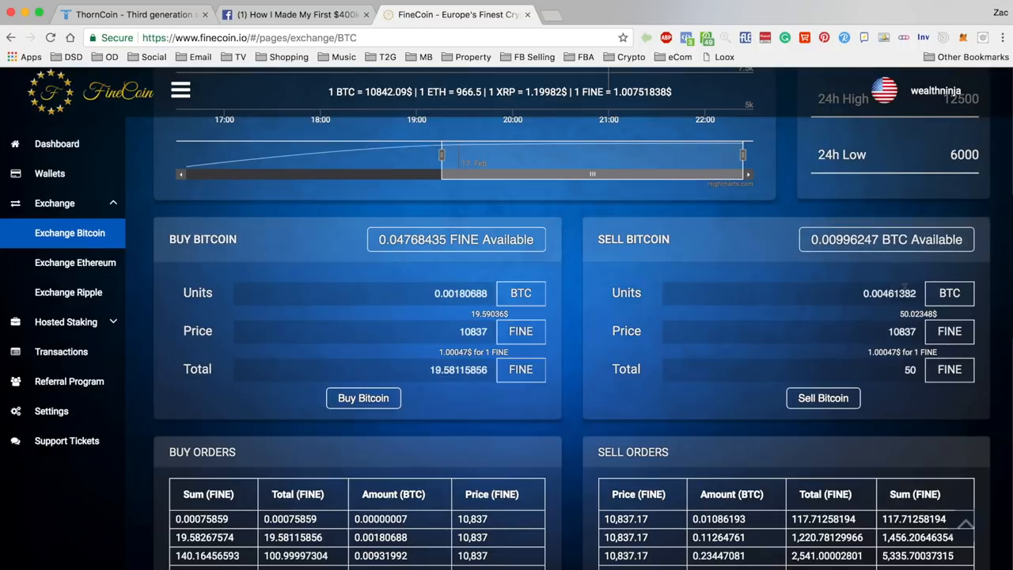
pyautogui.scroll(-3)
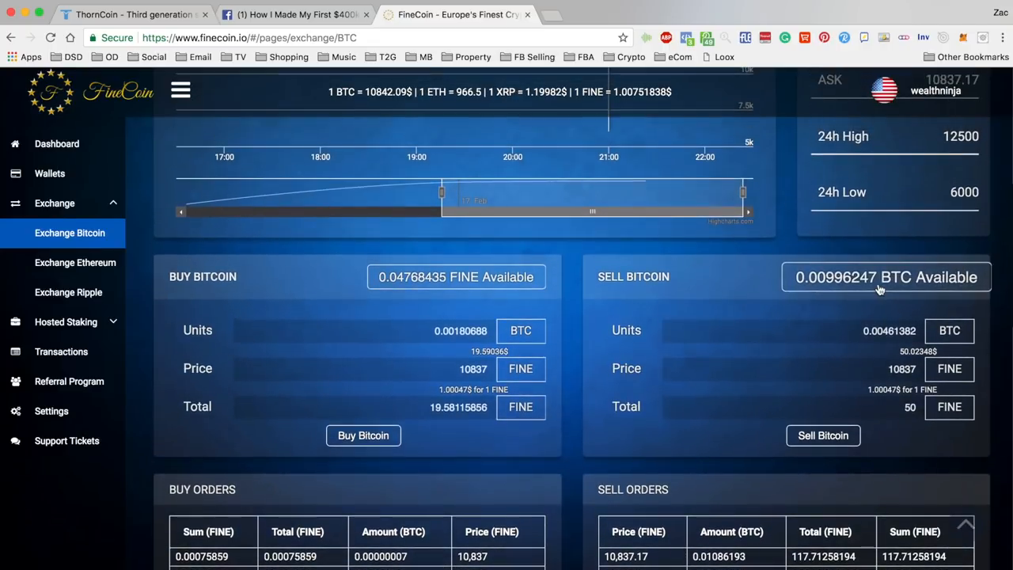
pyautogui.moveTo(870, 393)
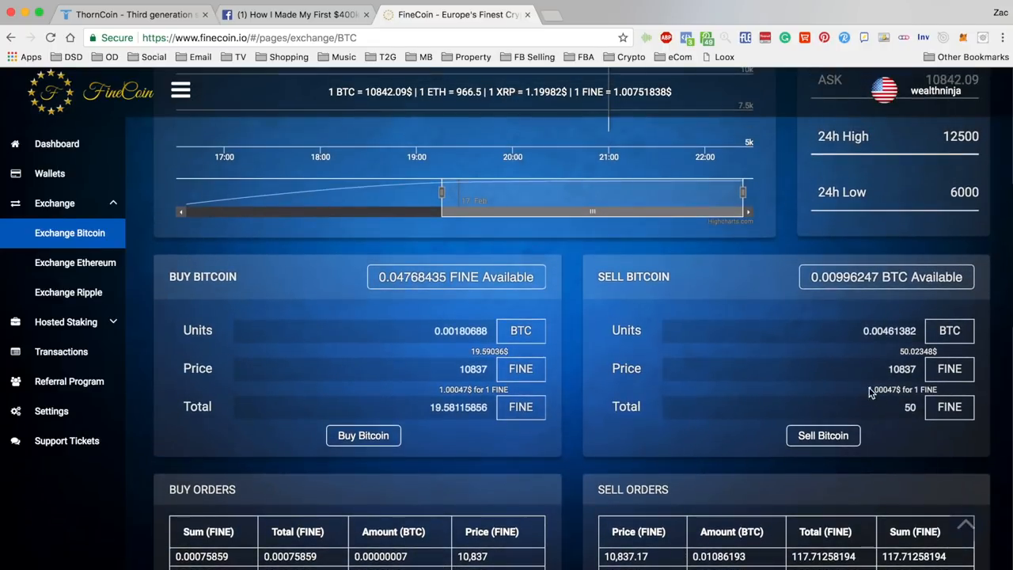
pyautogui.scroll(-3)
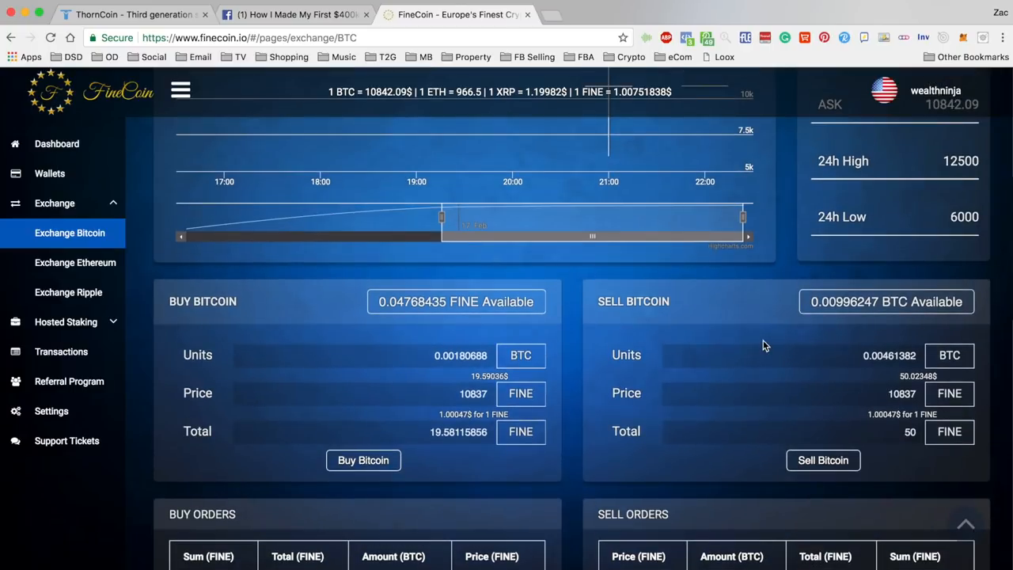
pyautogui.moveTo(899, 339)
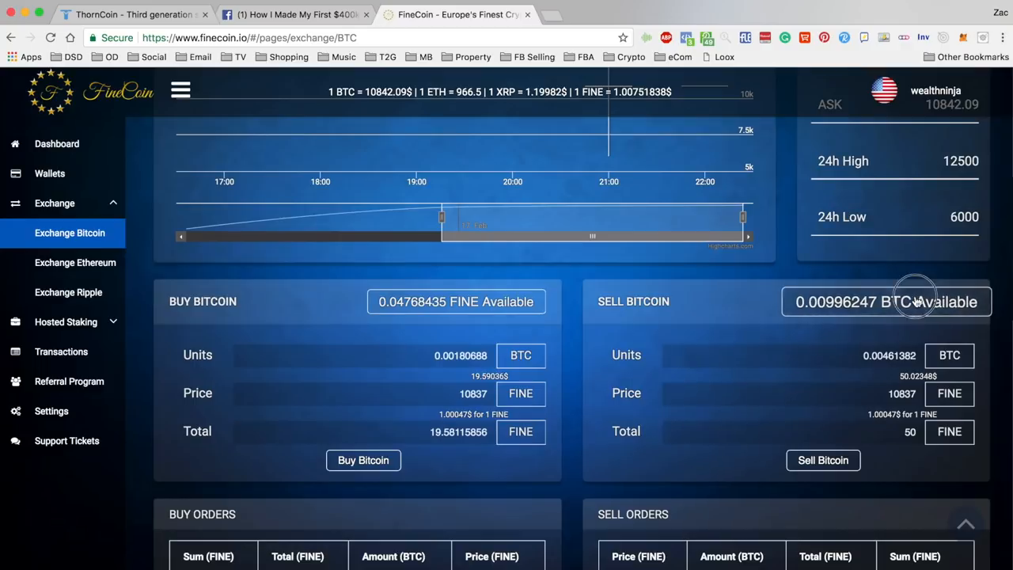
# Step: Fill the sell form with the entire 0.00996247 BTC available balance
pyautogui.click(886, 301)
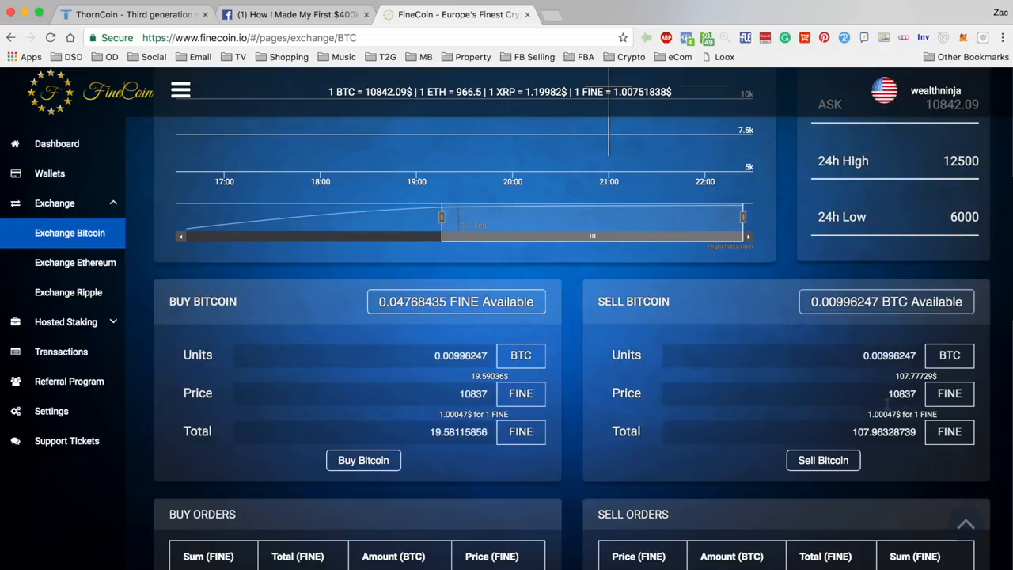
pyautogui.moveTo(907, 380)
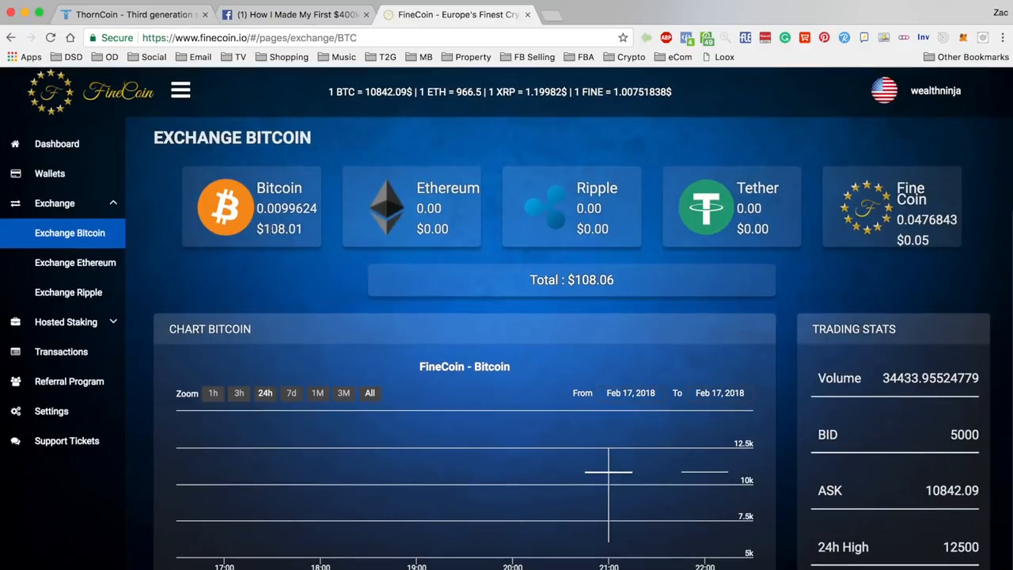
pyautogui.scroll(-3)
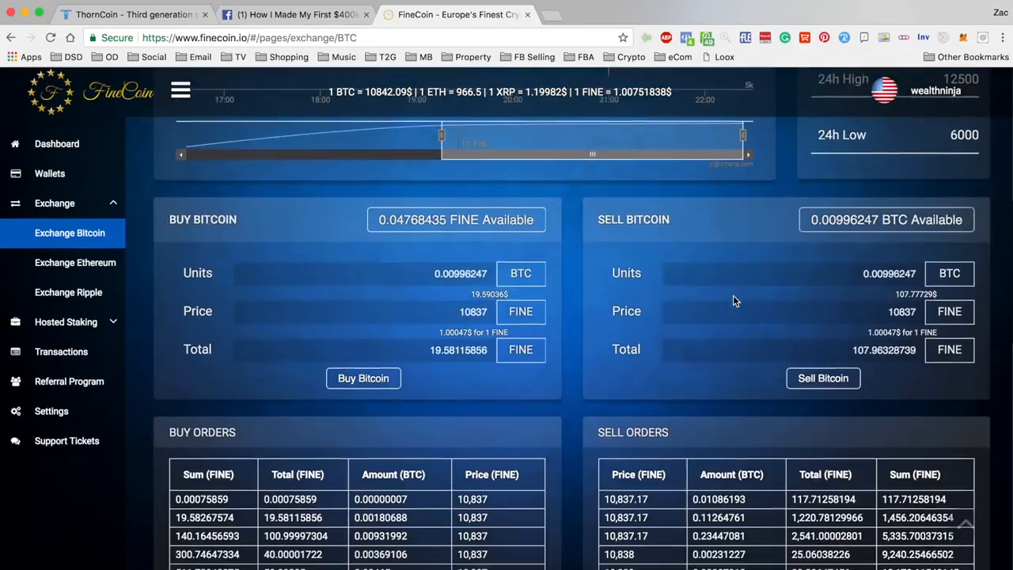
pyautogui.scroll(3)
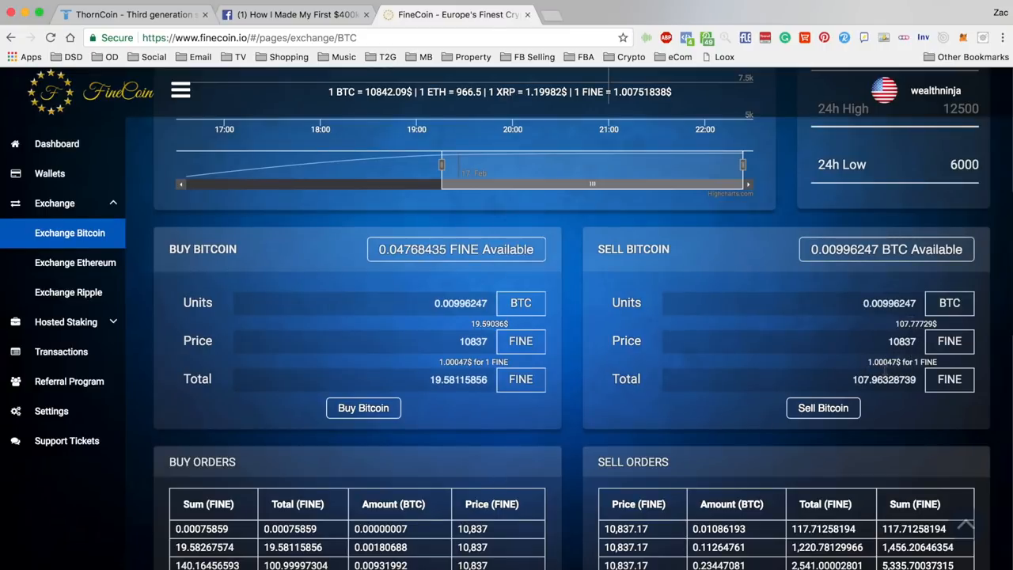
pyautogui.moveTo(870, 366)
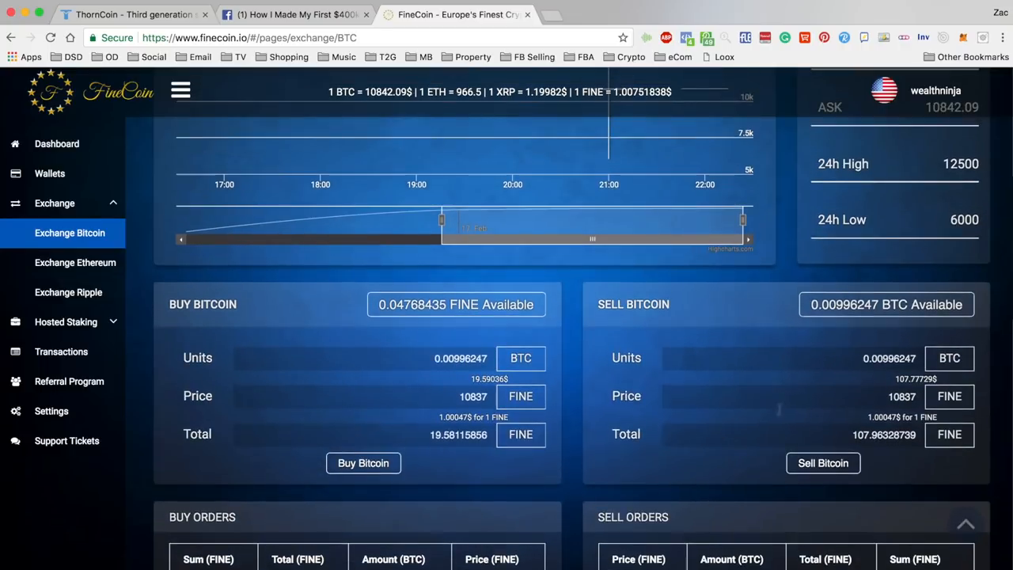
pyautogui.scroll(-3)
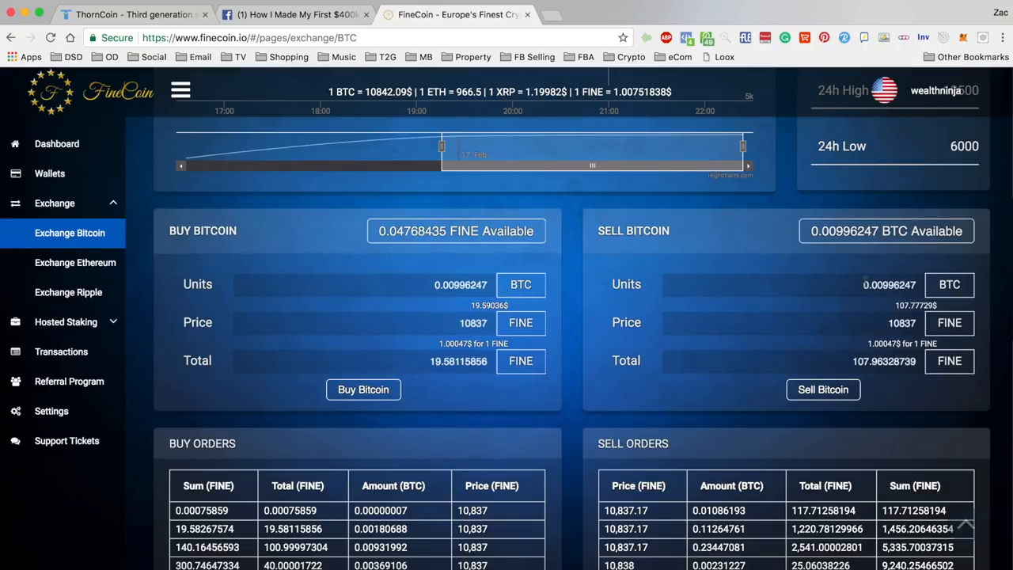
pyautogui.scroll(-3)
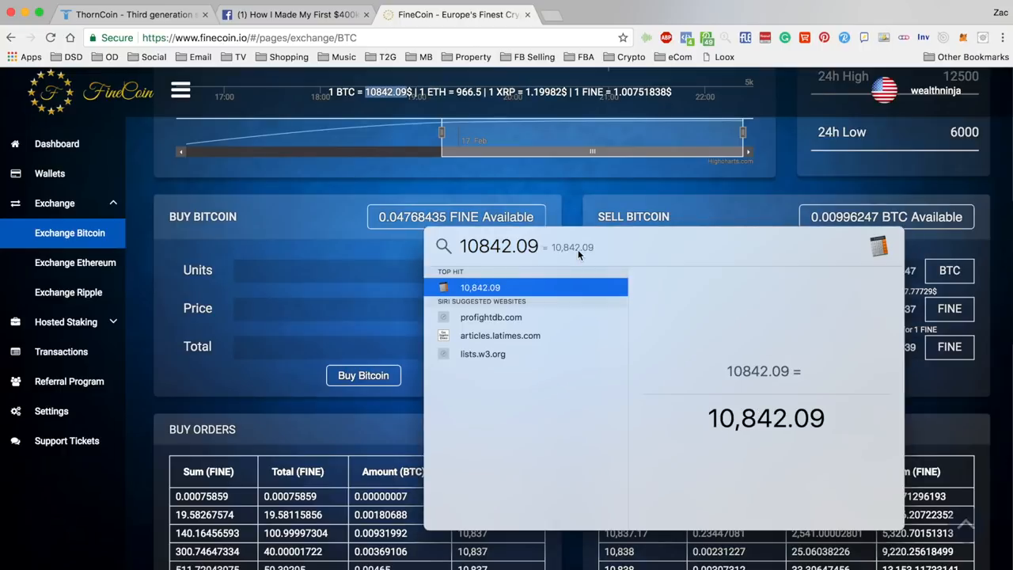
# Step: Divide 10842.09 by 0.8 in Spotlight to get a 13552.6125 sell price
pyautogui.write('/')
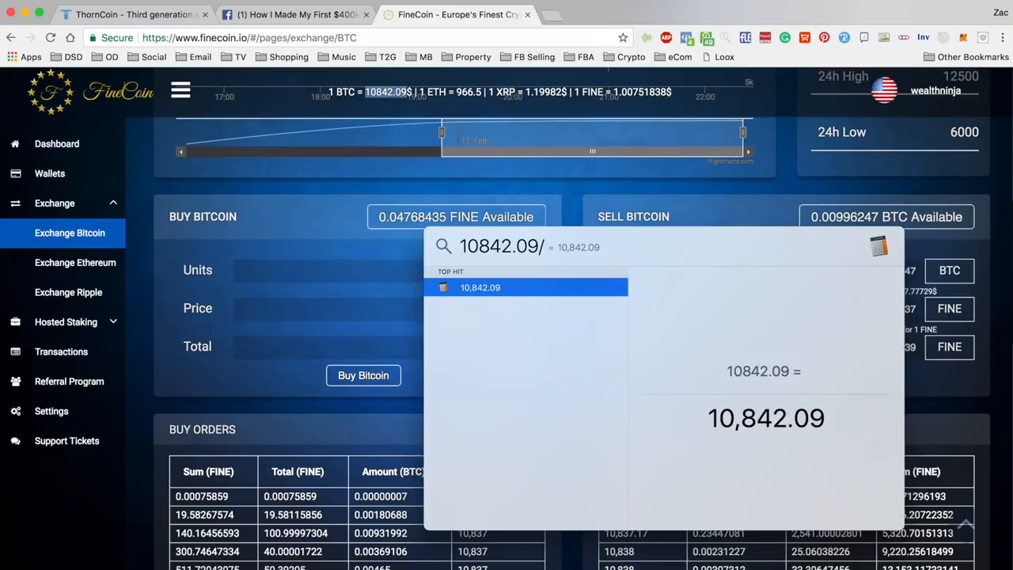
pyautogui.write('.8')
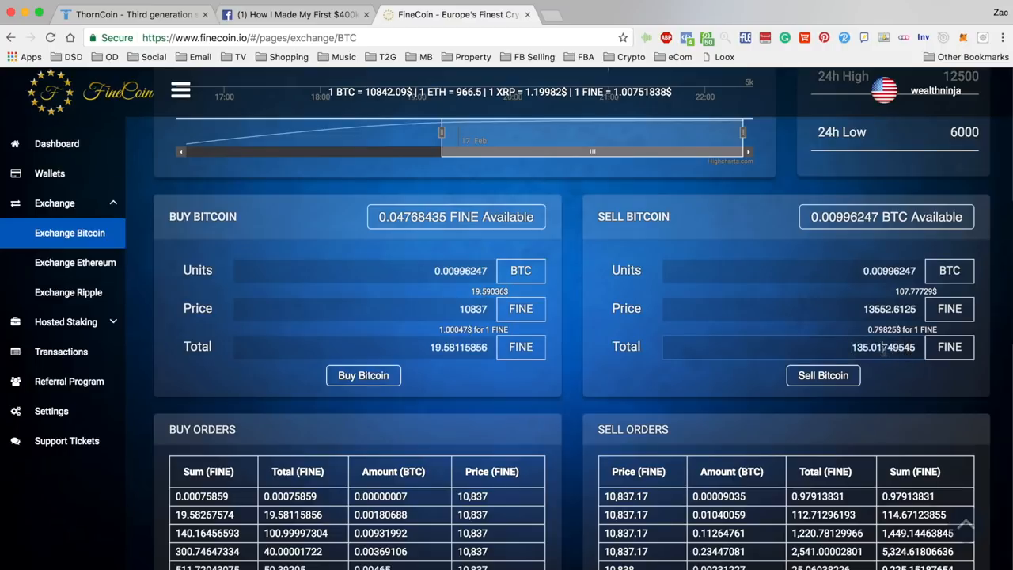
pyautogui.scroll(-3)
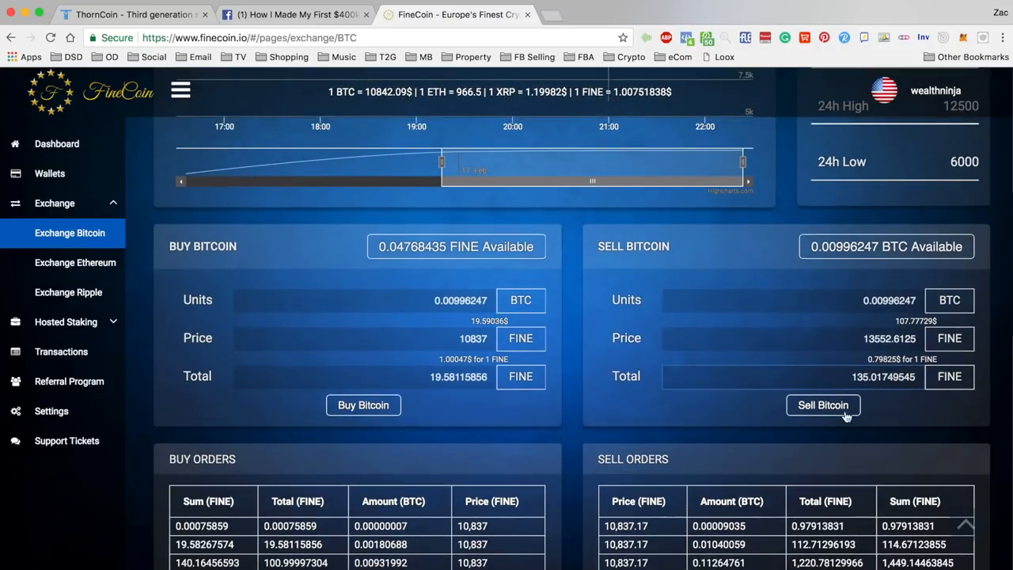
pyautogui.scroll(-3)
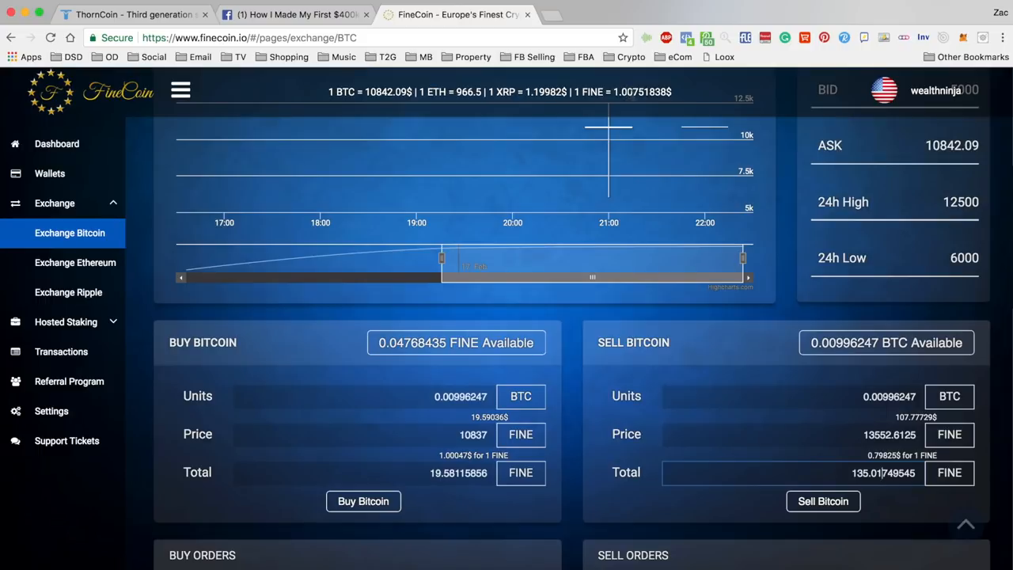
# Step: Replace the Bitcoin sell price with roughly double the market rate, entering 21684.18
pyautogui.scroll(-3)
pyautogui.write('10842.09/.5')
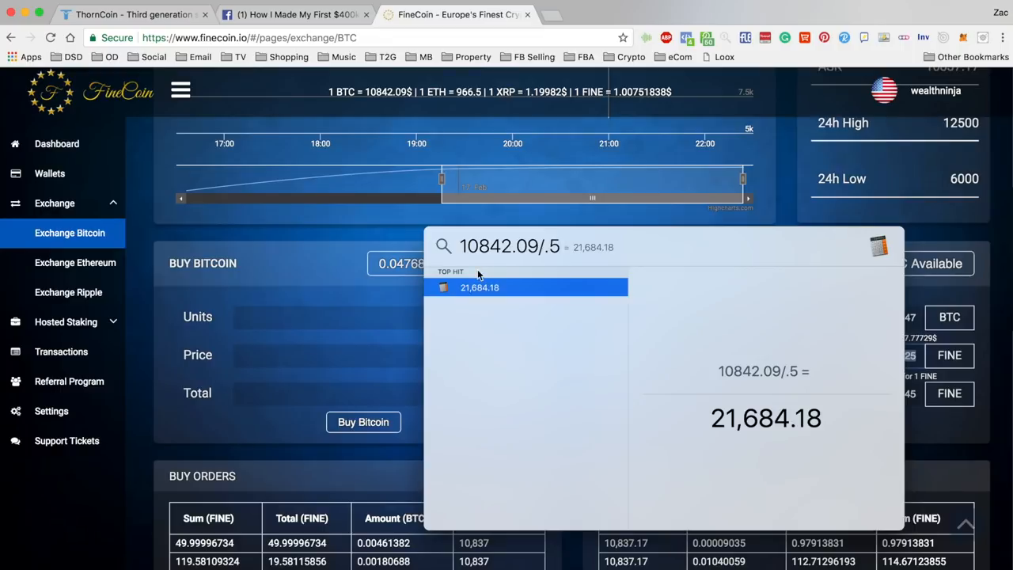
pyautogui.doubleClick(766, 418)
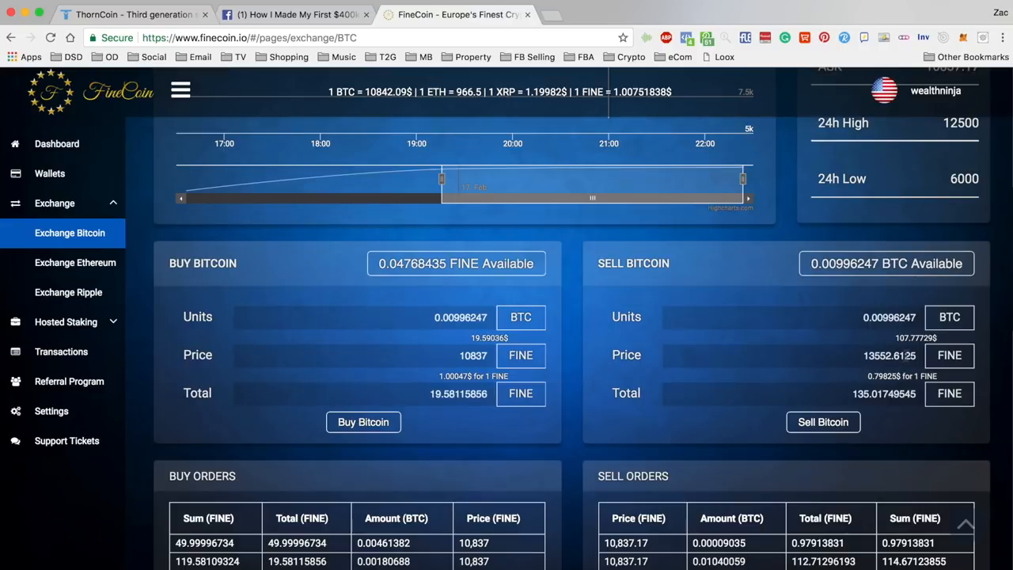
pyautogui.write('21684.18')
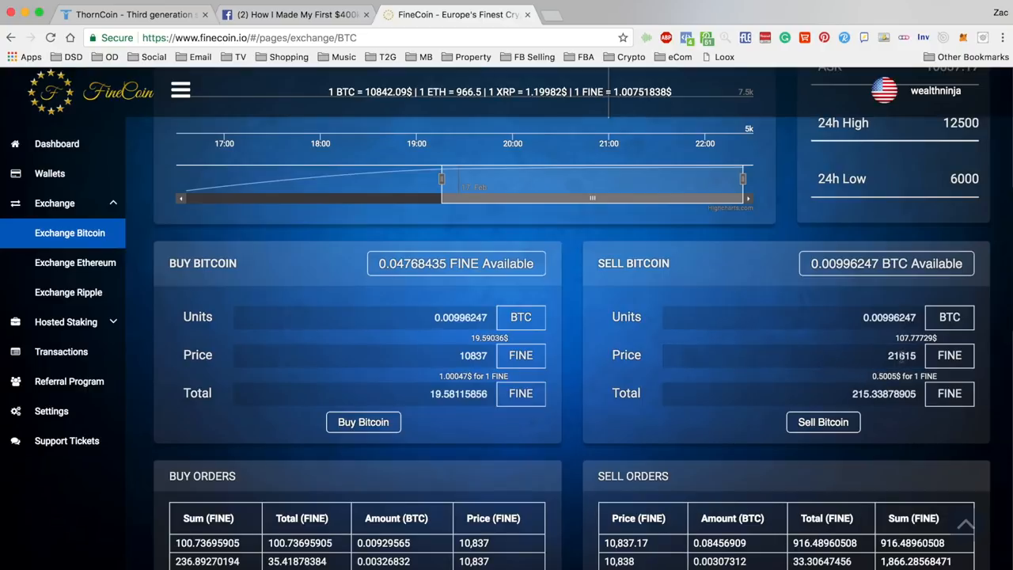
pyautogui.moveTo(884, 382)
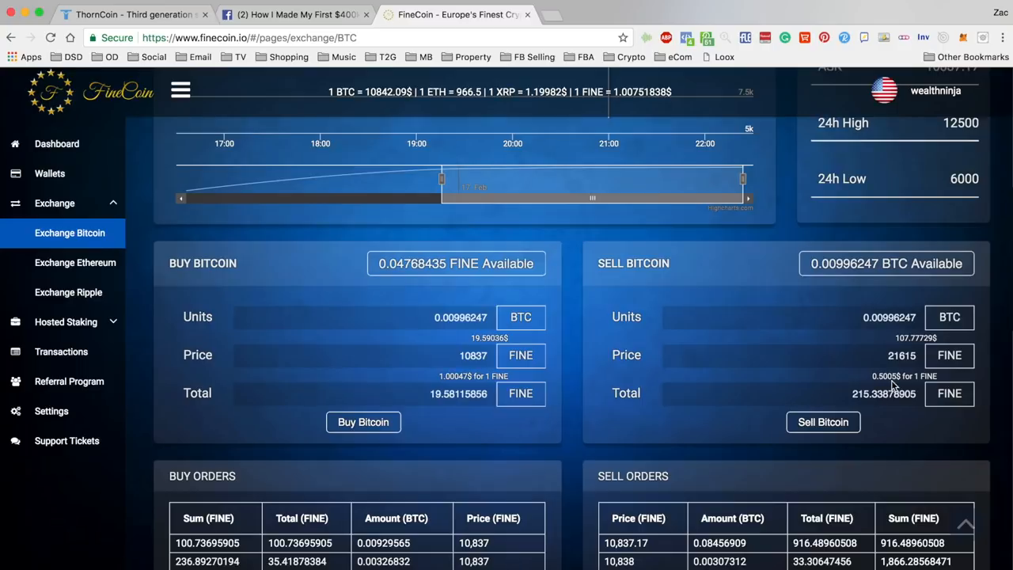
pyautogui.moveTo(908, 341)
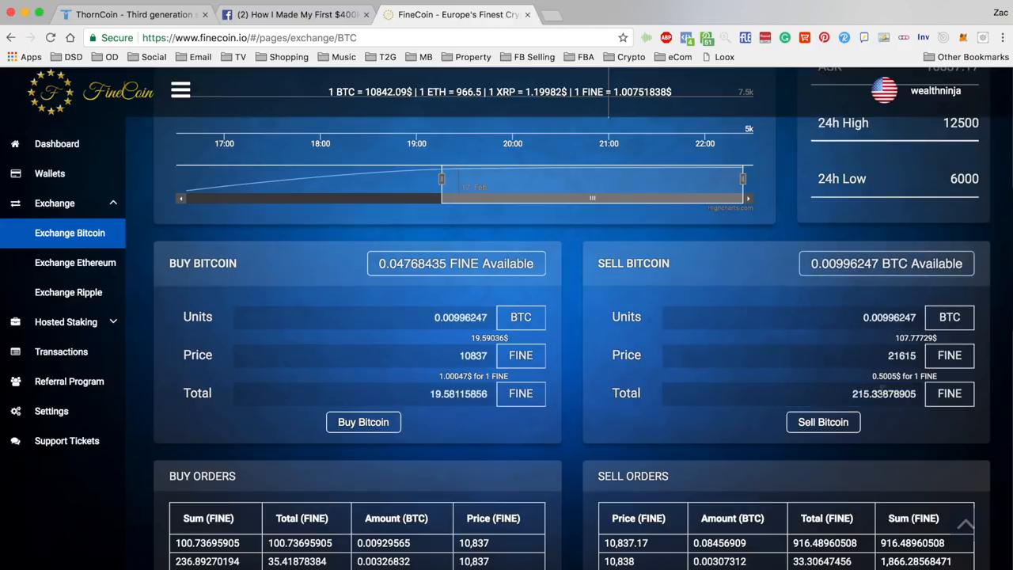
# Step: Set the sell order total to 100 FINE at the 21615 price
pyautogui.doubleClick(883, 393)
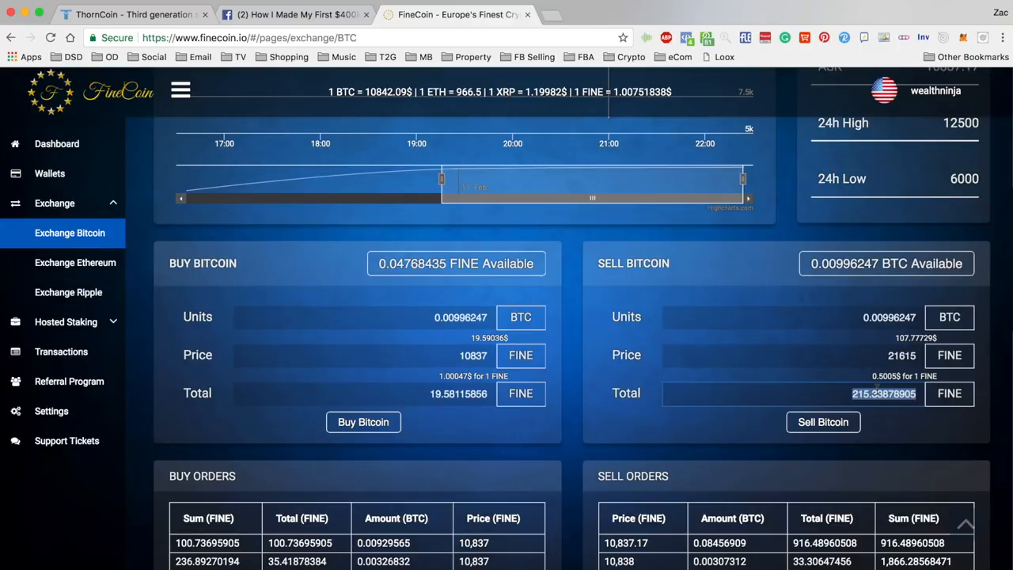
pyautogui.write('100')
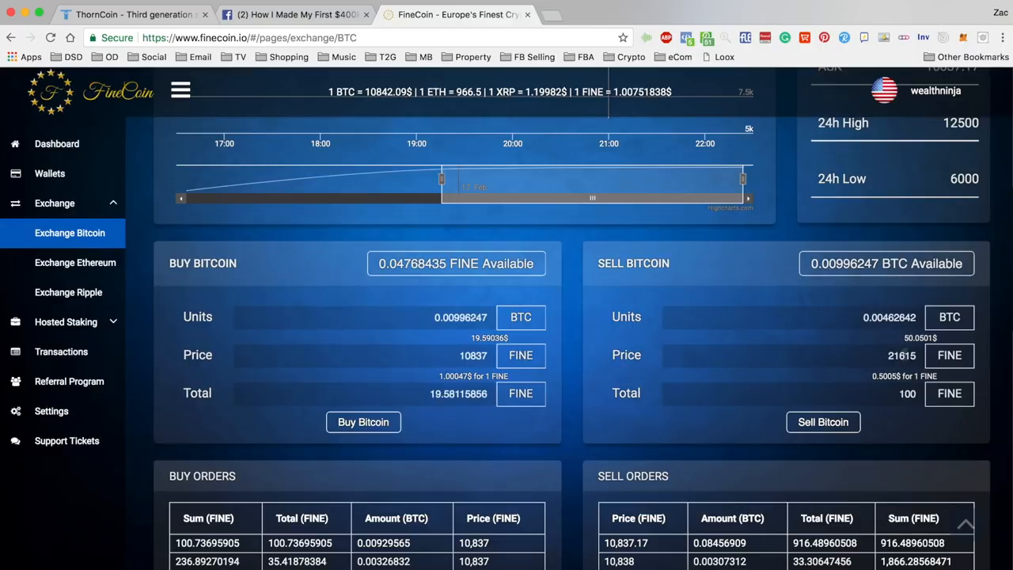
pyautogui.scroll(-3)
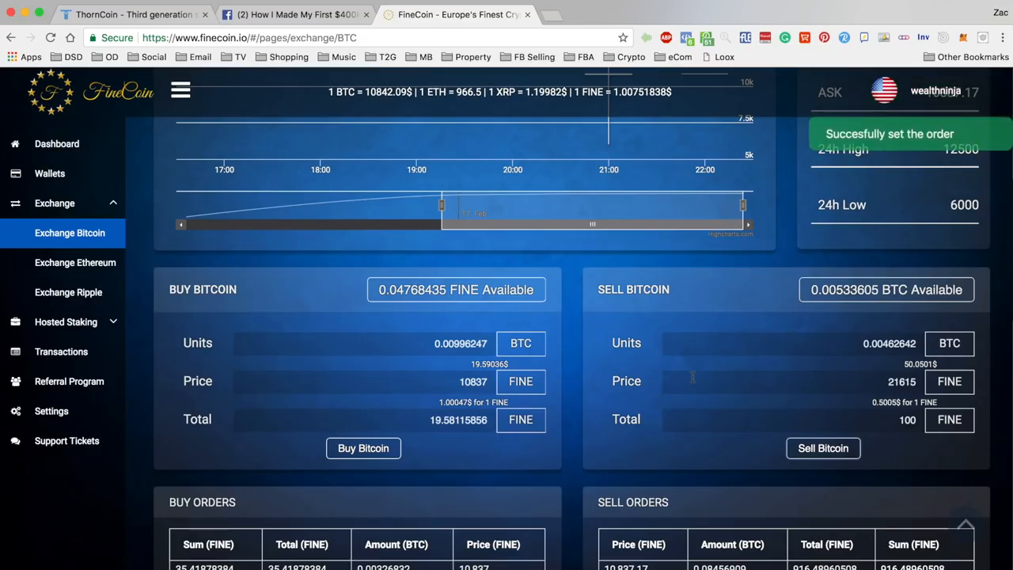
pyautogui.scroll(-3)
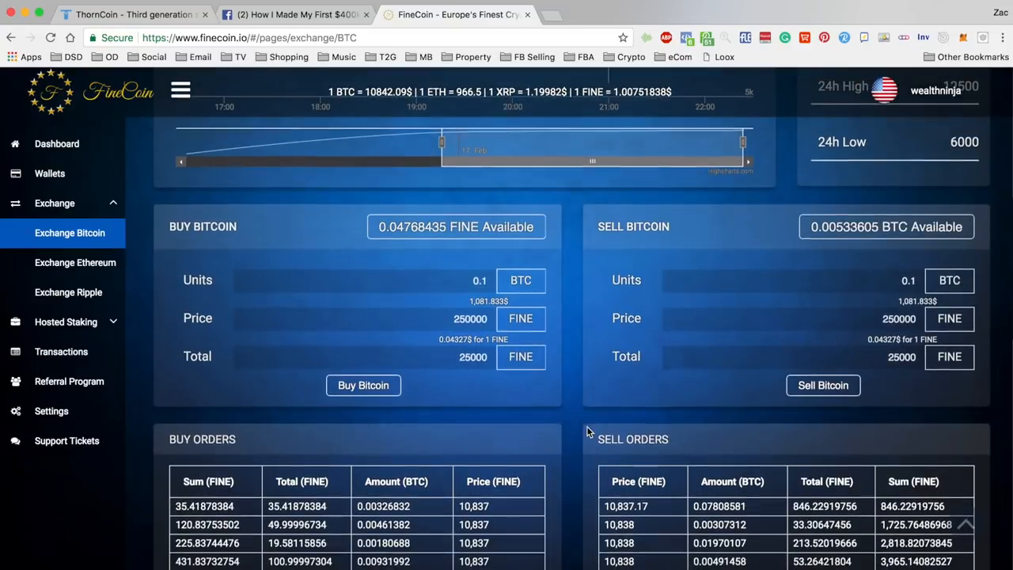
pyautogui.scroll(-3)
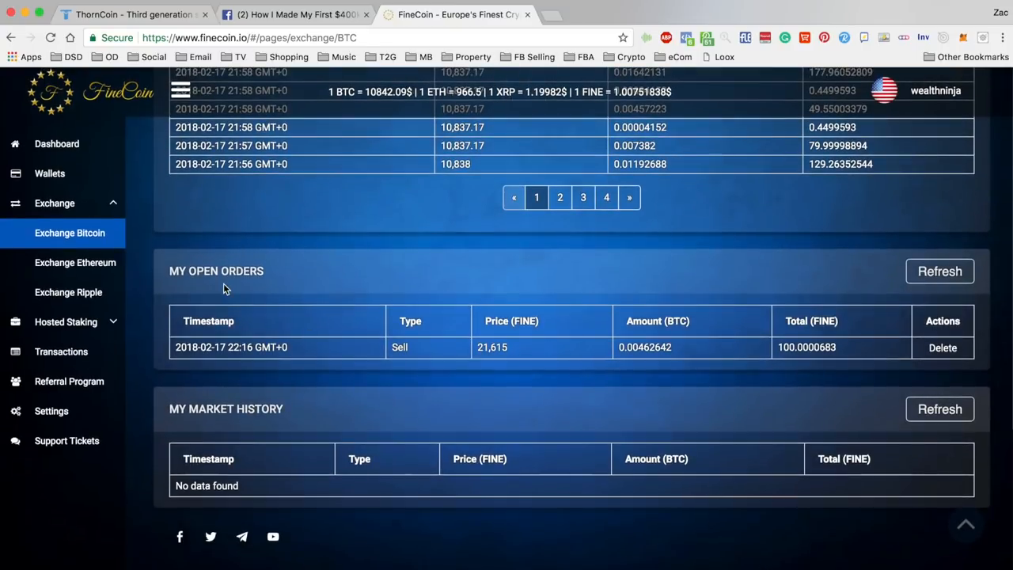
pyautogui.moveTo(477, 342)
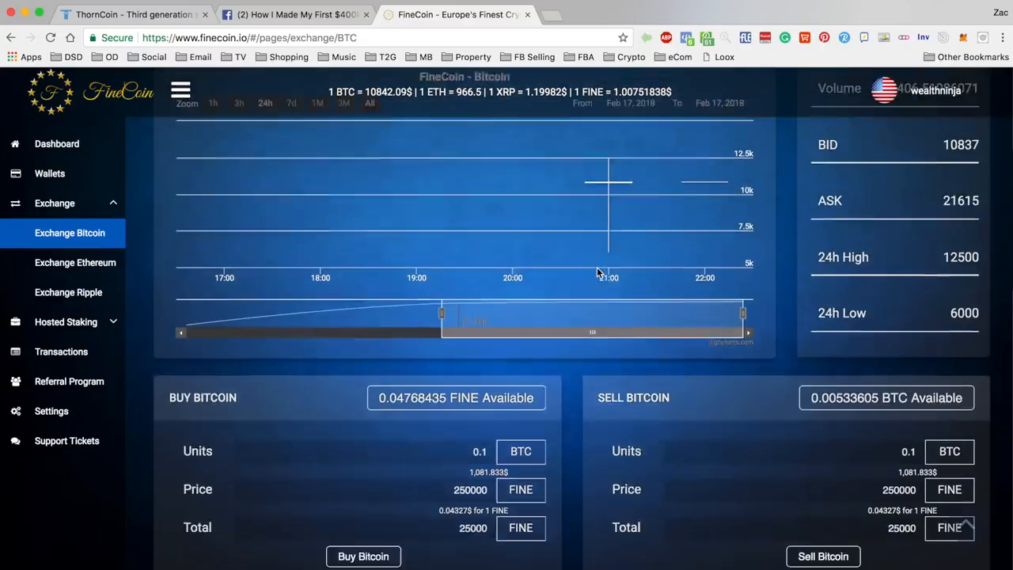
pyautogui.scroll(-3)
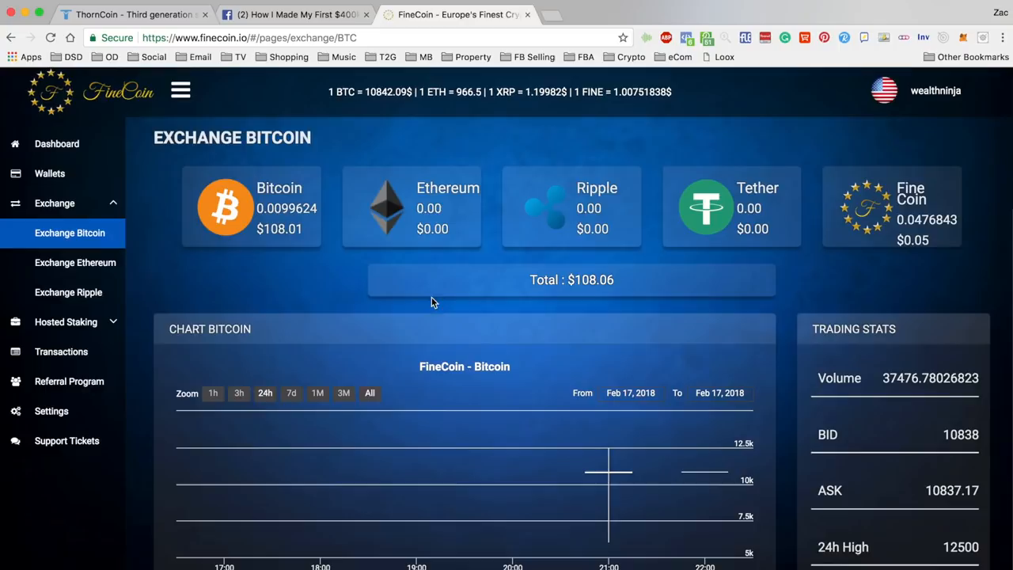
pyautogui.moveTo(293, 299)
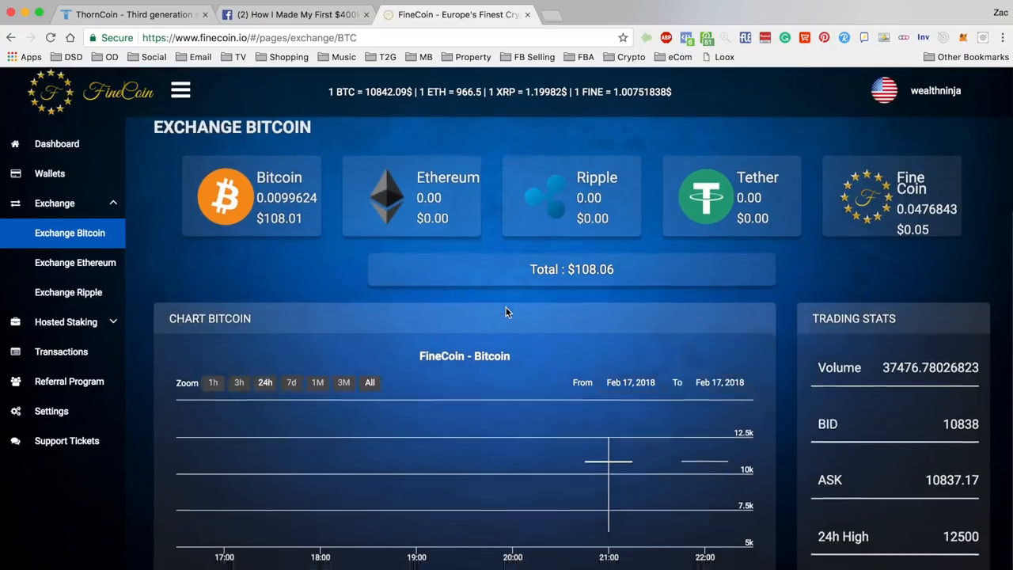
pyautogui.scroll(-3)
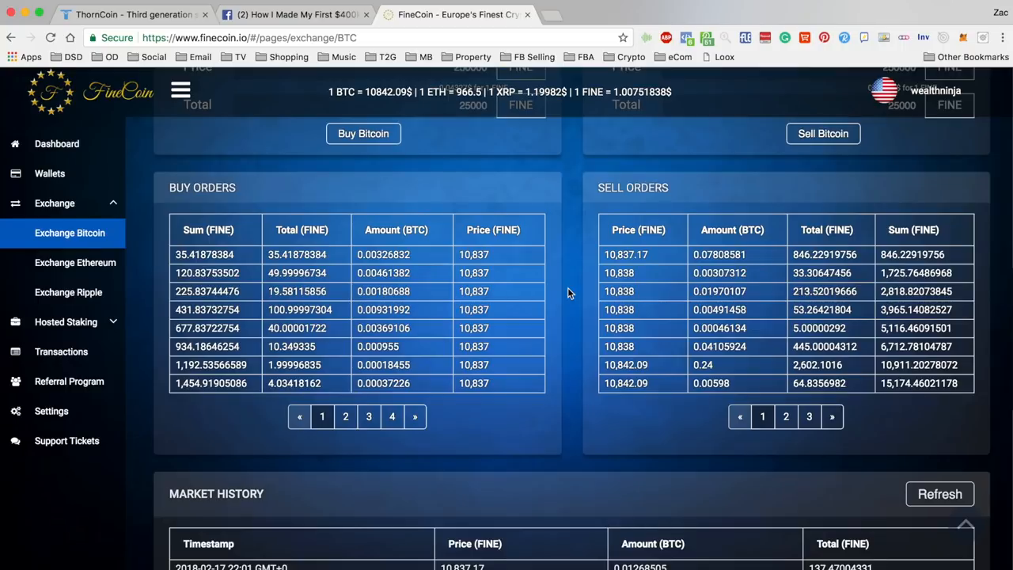
pyautogui.scroll(-3)
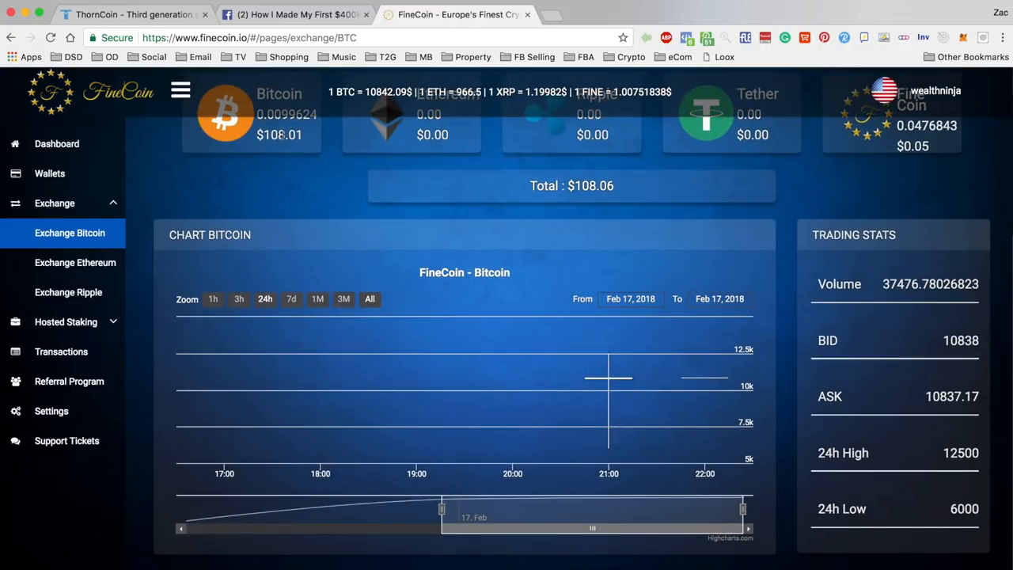
pyautogui.scroll(-3)
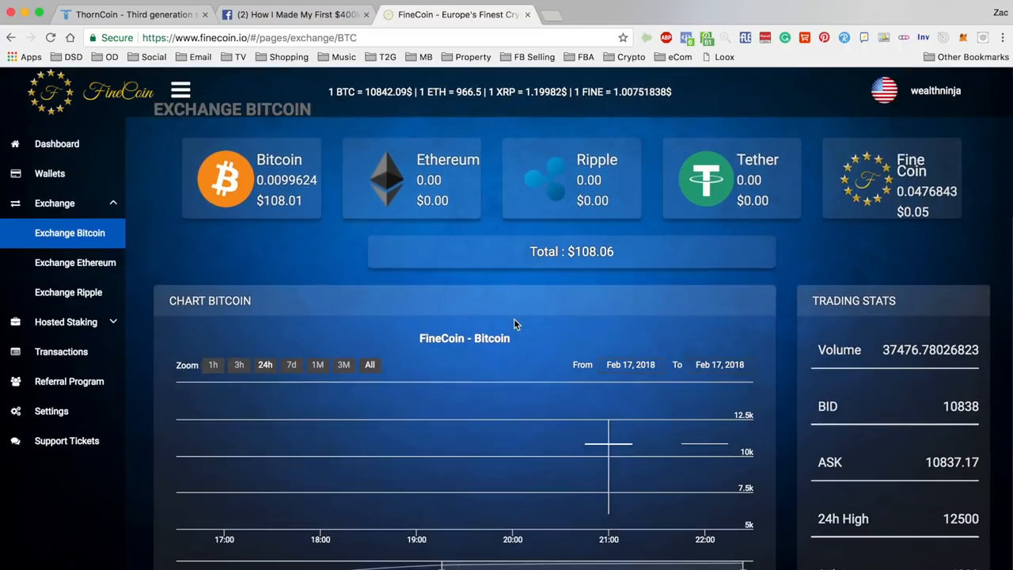
pyautogui.scroll(-3)
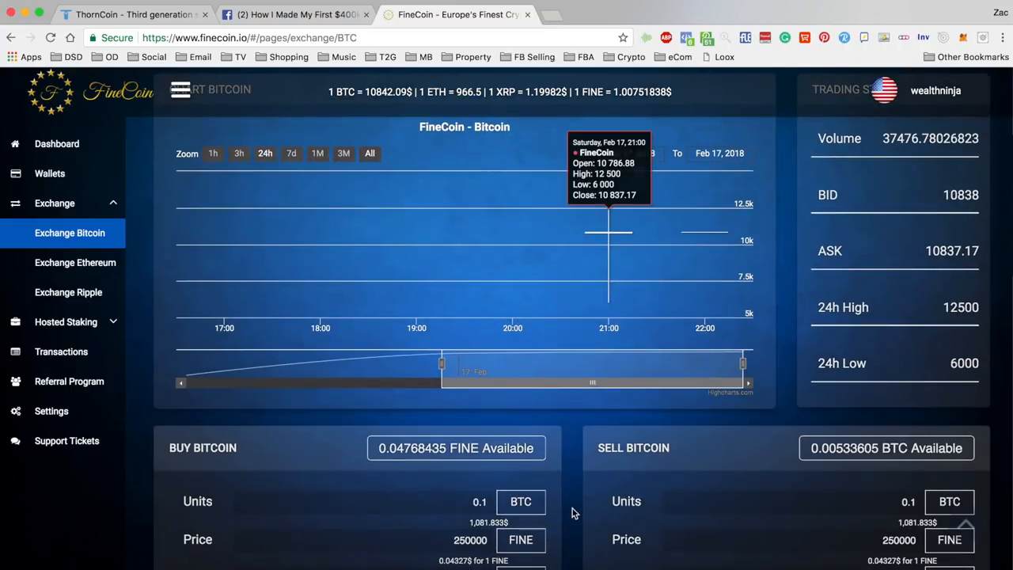
pyautogui.scroll(-3)
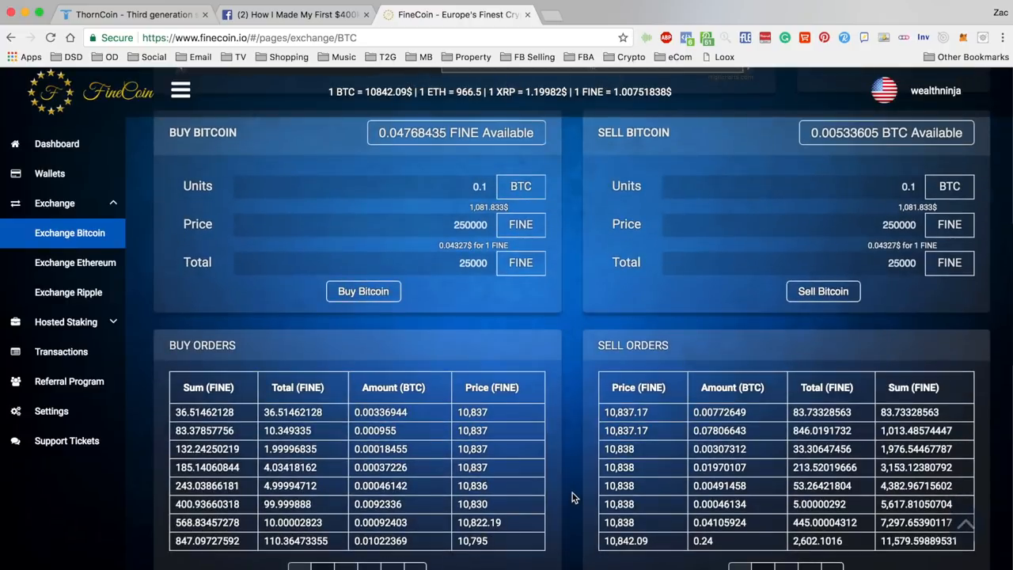
pyautogui.scroll(-3)
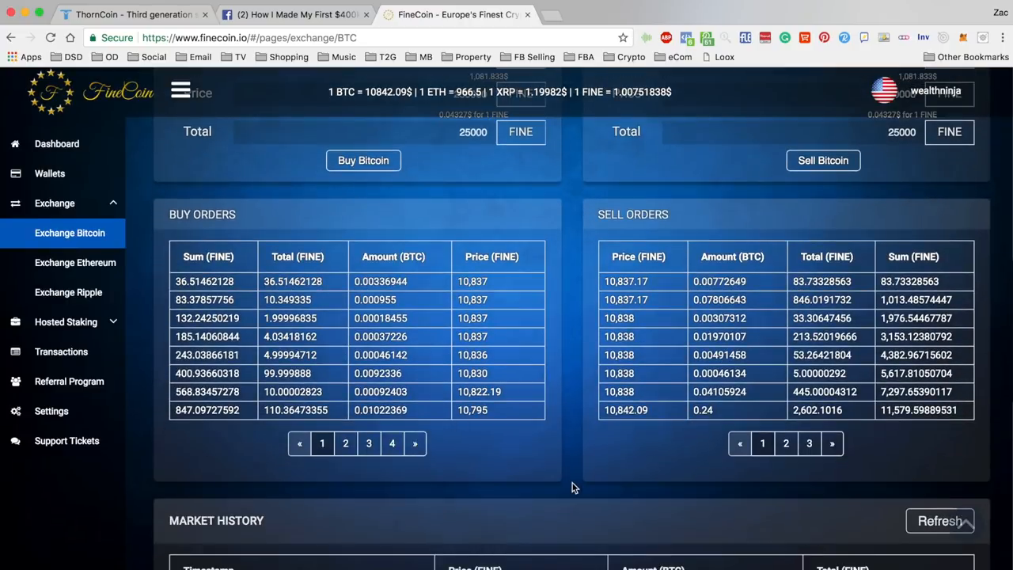
pyautogui.moveTo(570, 361)
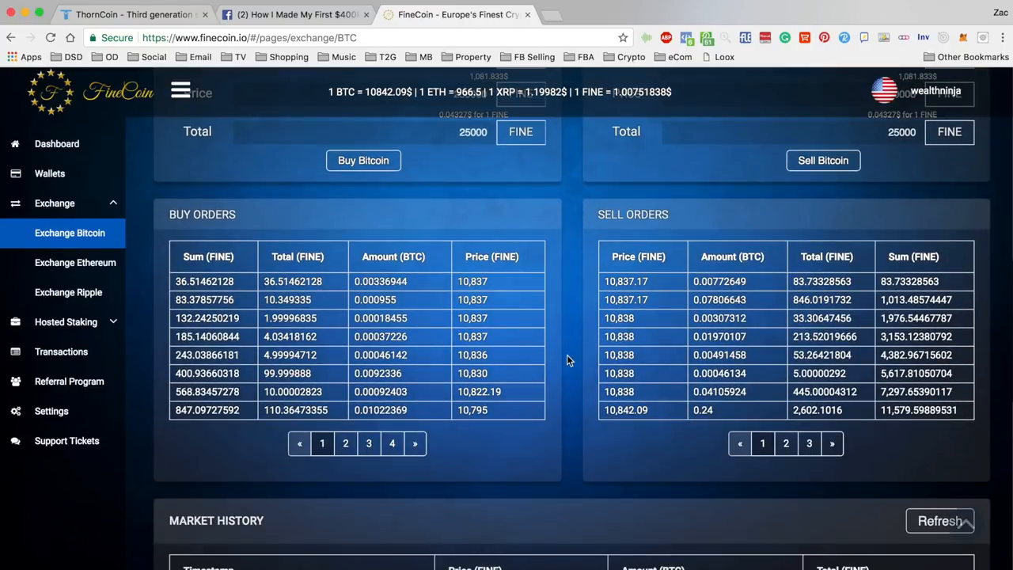